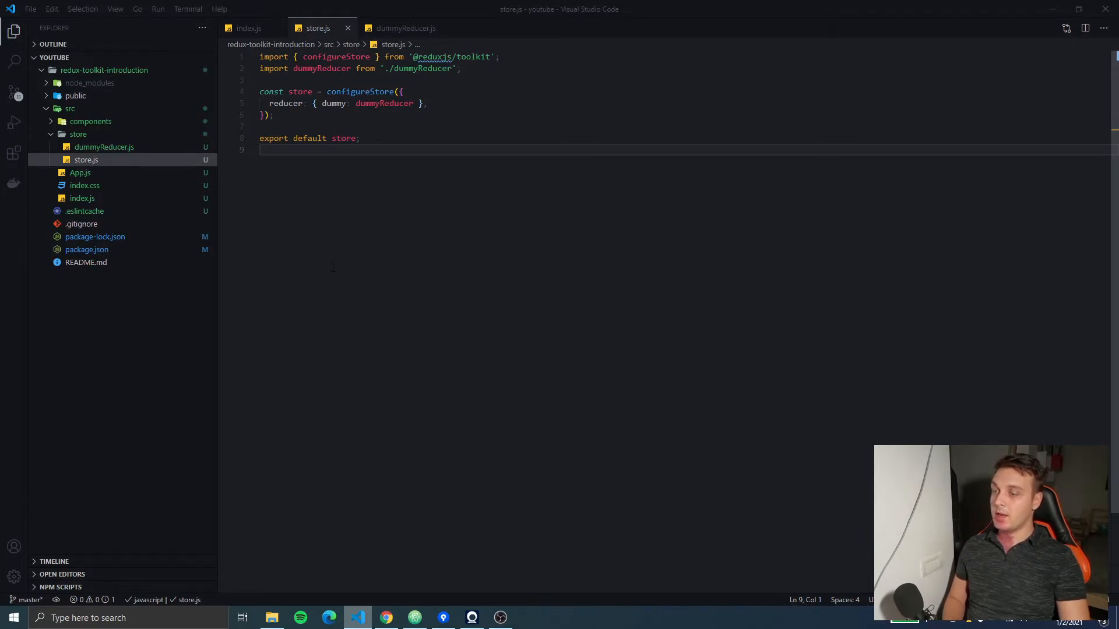
- Create an actions folder under store containing a new bookActions.js file
right_click(79, 134)
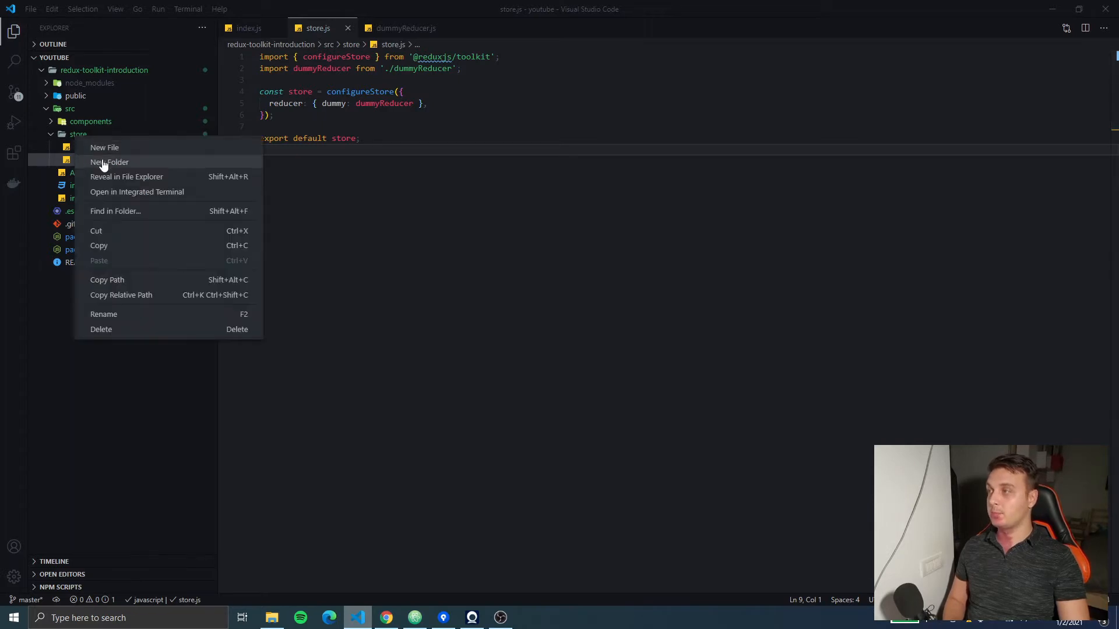
left_click(109, 162)
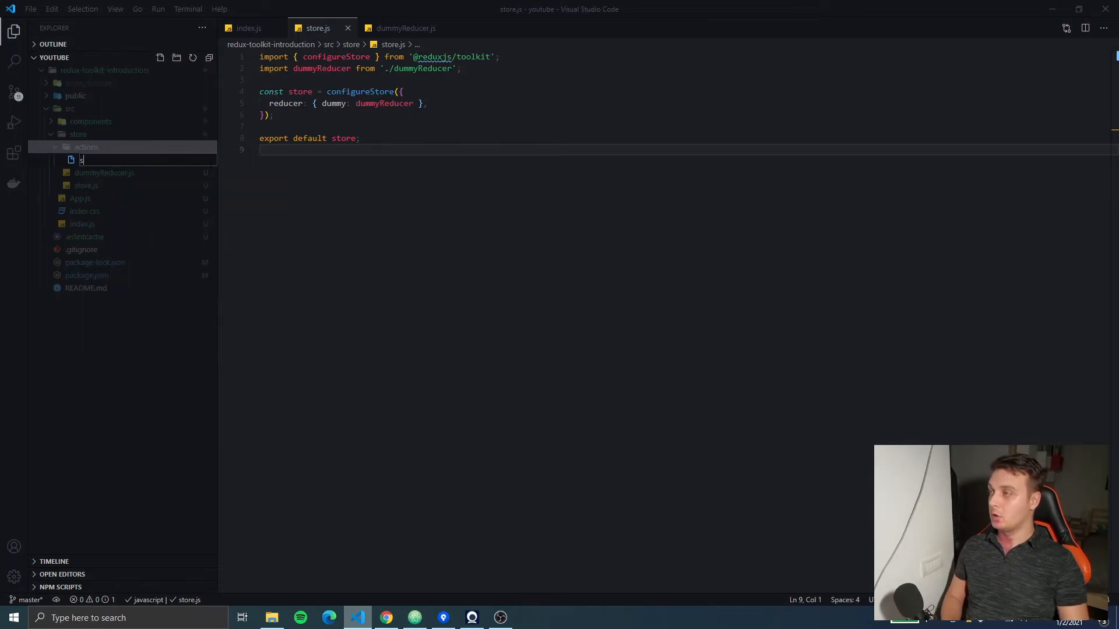
type("actions")
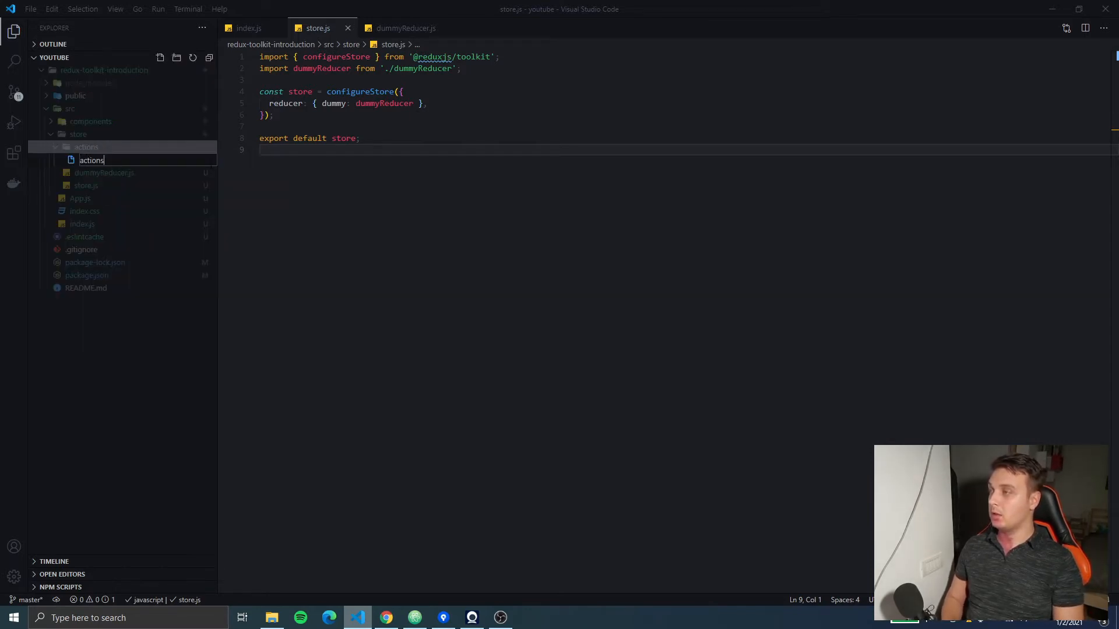
type("bookA")
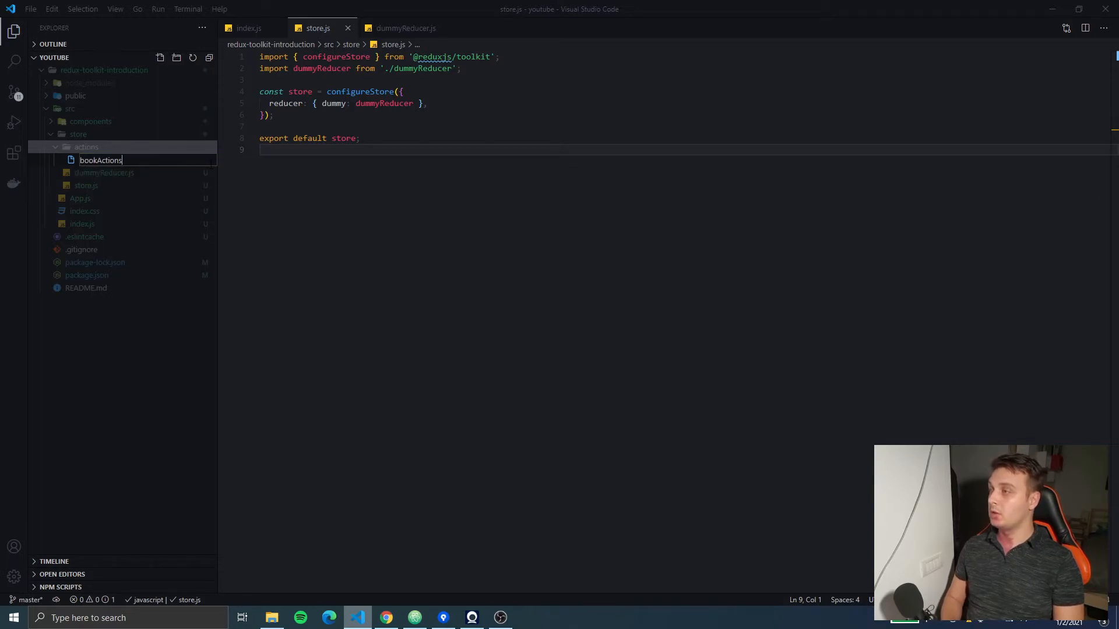
type(".js")
key("Enter")
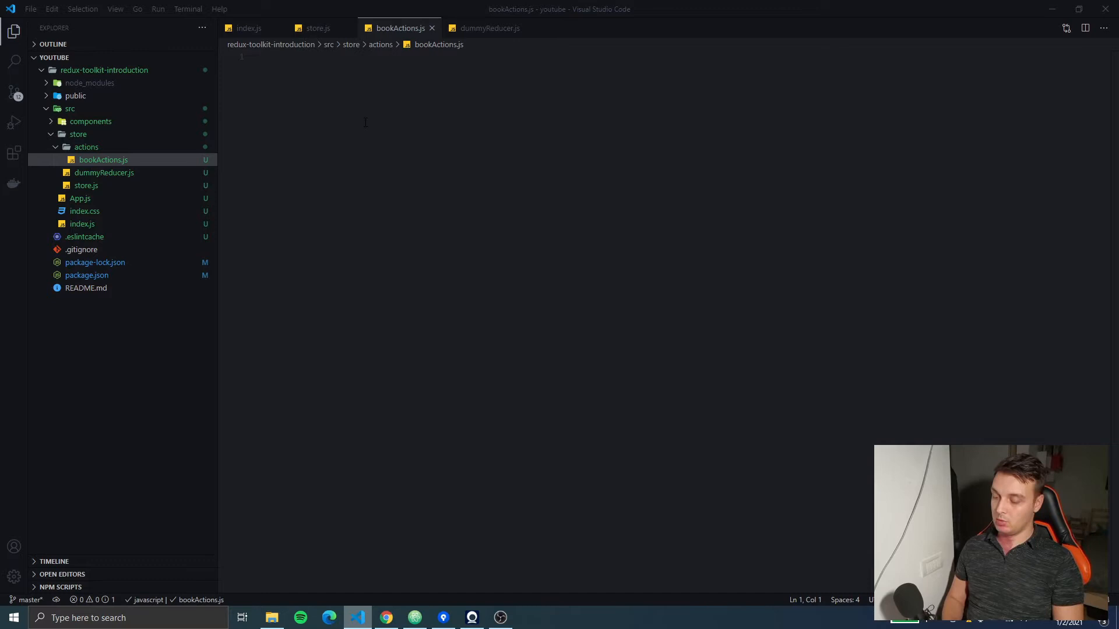
- Export the constant ADD_BOOK = 'ADD_BOOK' in bookActions.js
type("export const A")
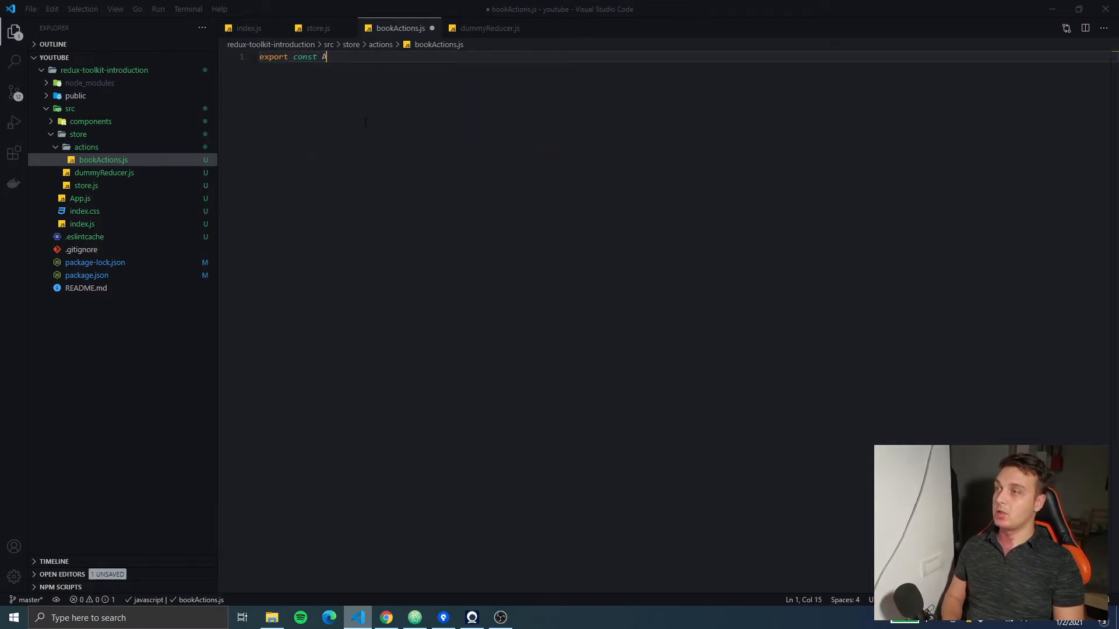
type("DD")
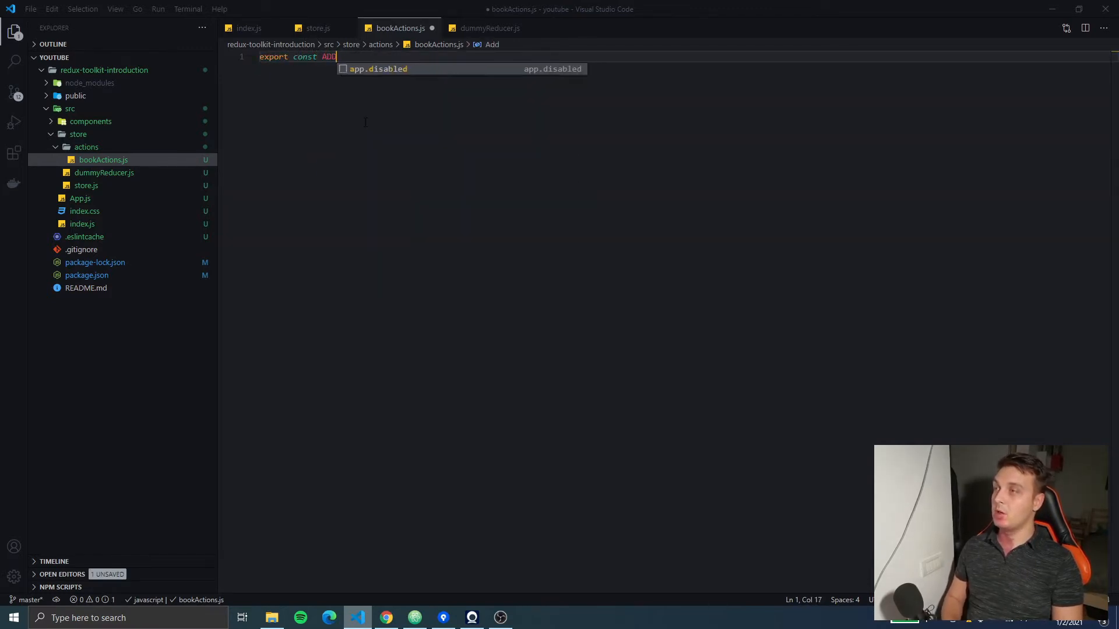
type("_BOOK = '")
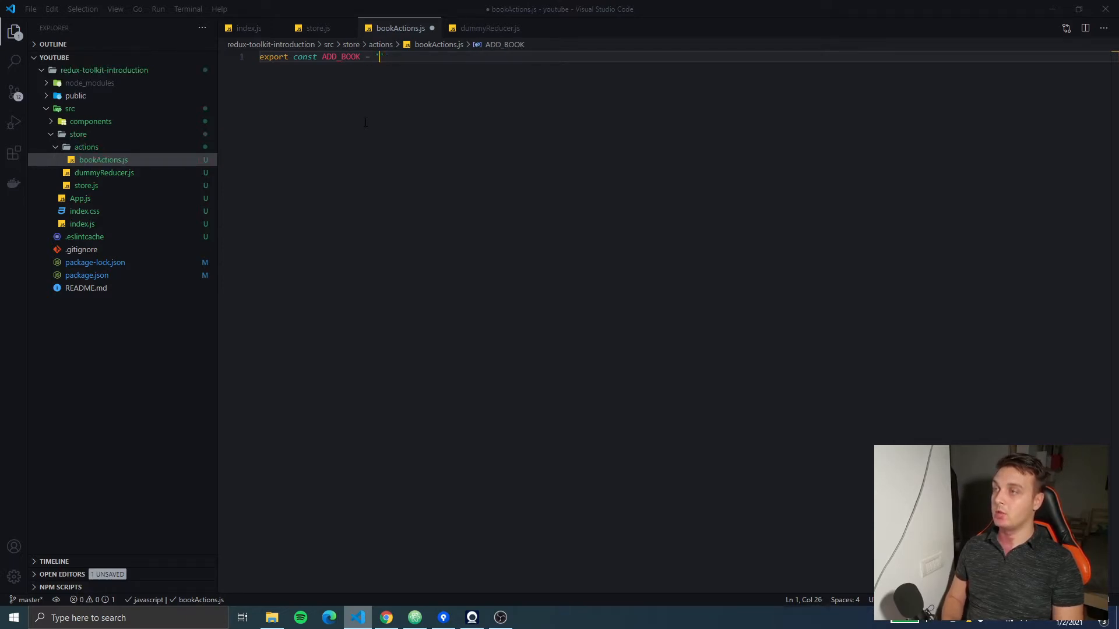
type("ADD_BOOK")
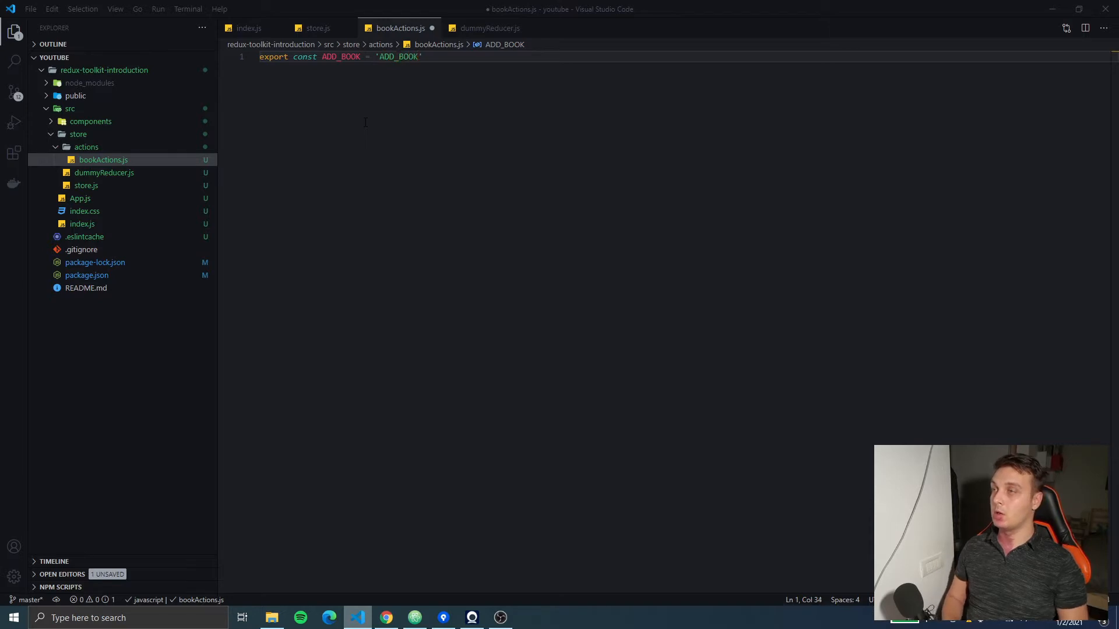
key("Enter")
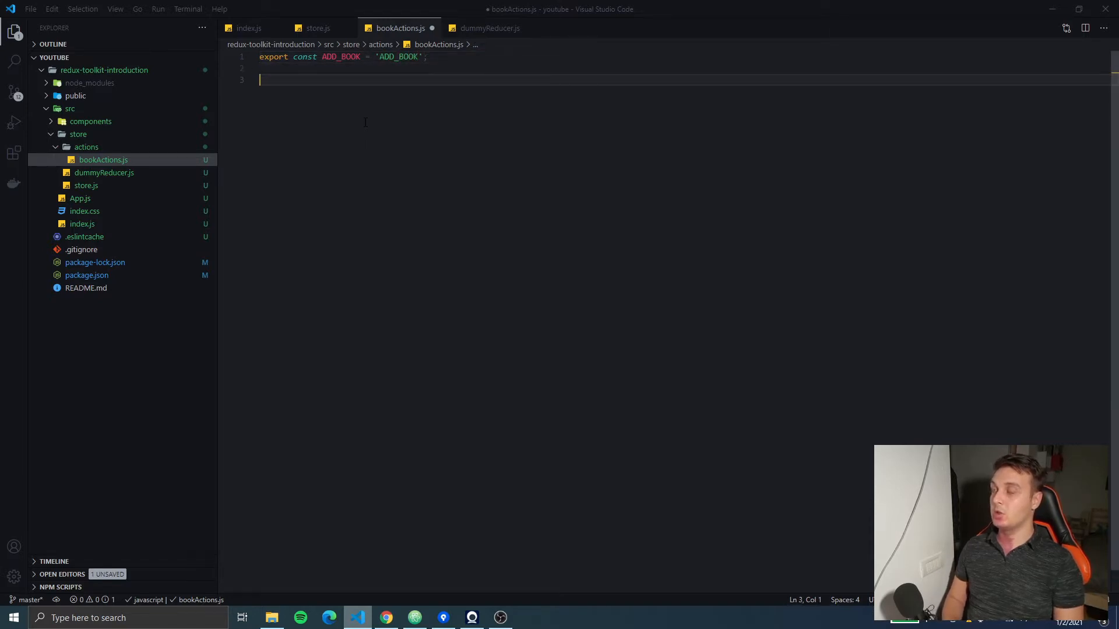
- Export an addBook creator returning { type: ADD_BOOK, payload }
type("export5")
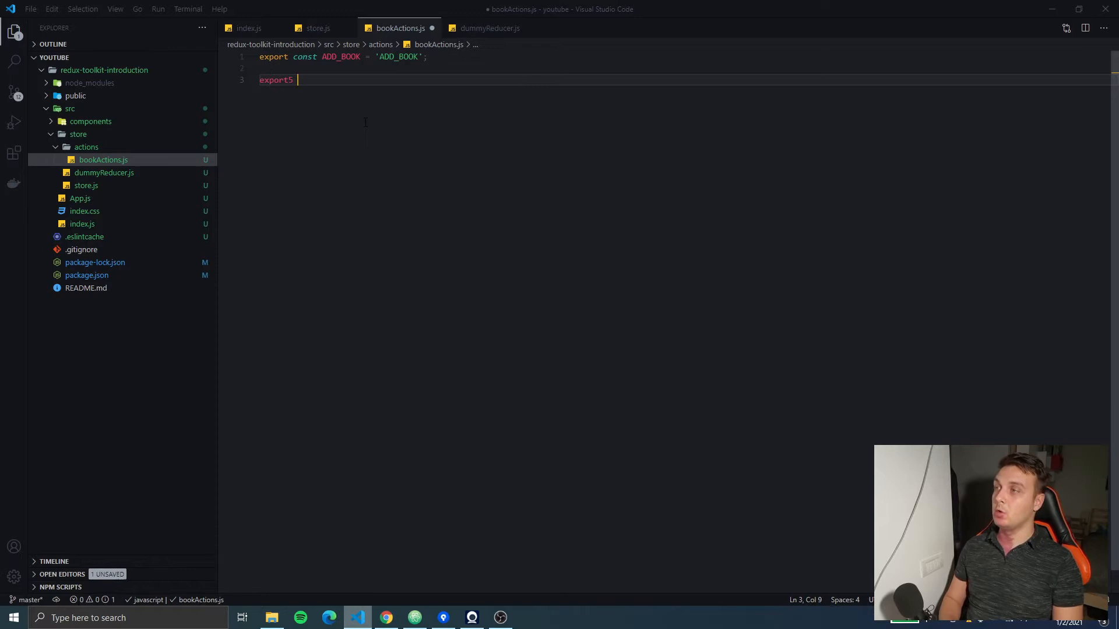
type("const addBook =(payload) {")
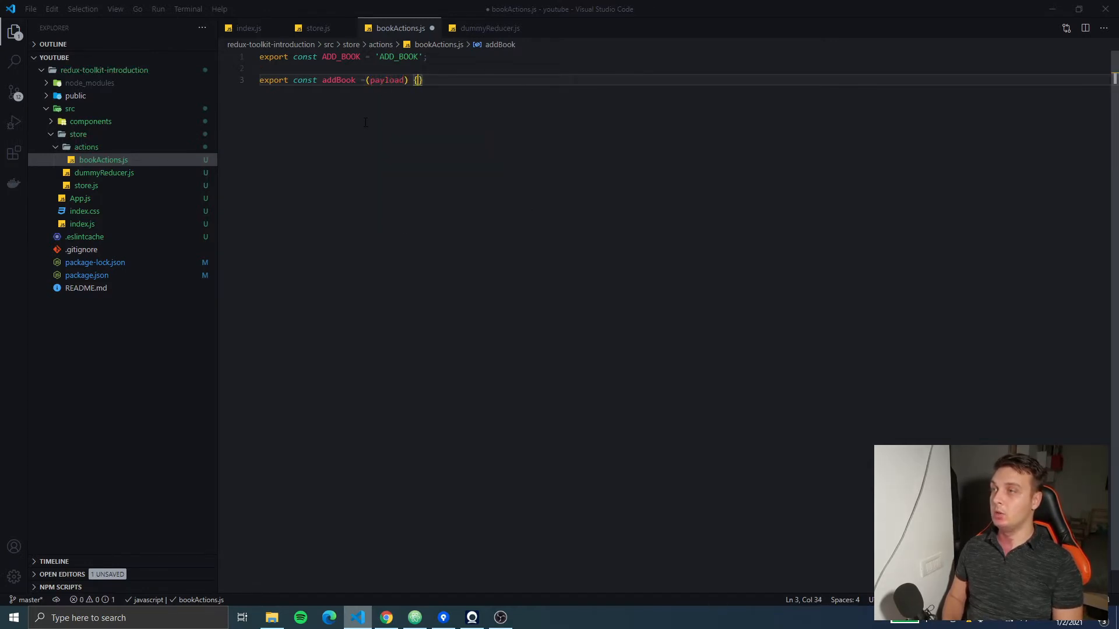
type("return {")
type("typ")
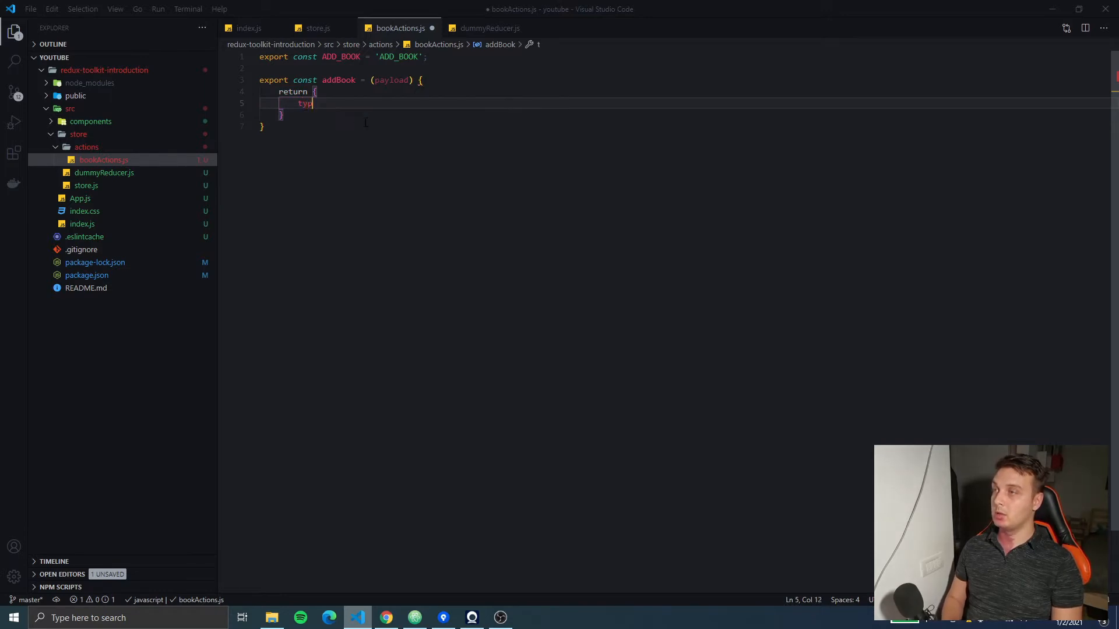
type("e:")
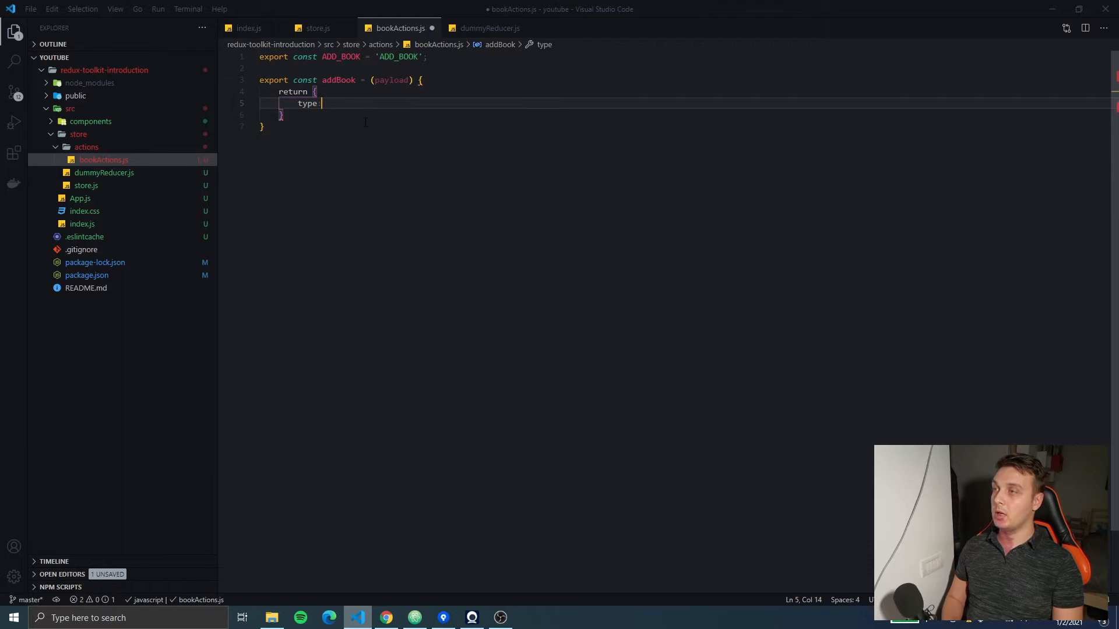
type("ADD_BOOK,")
type("pa")
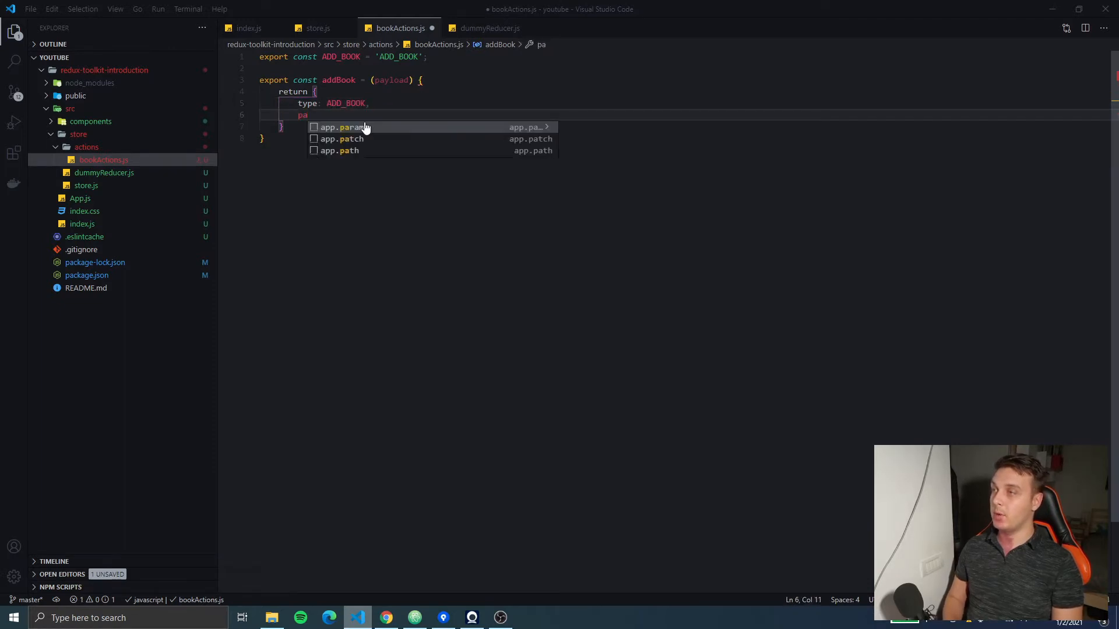
type("yload")
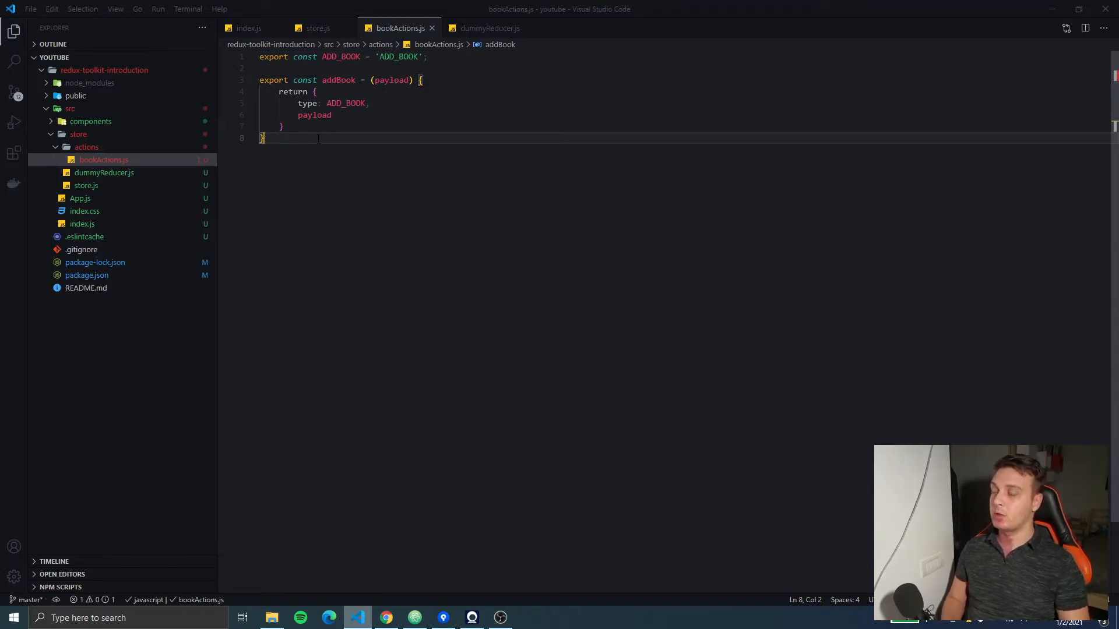
key("Enter")
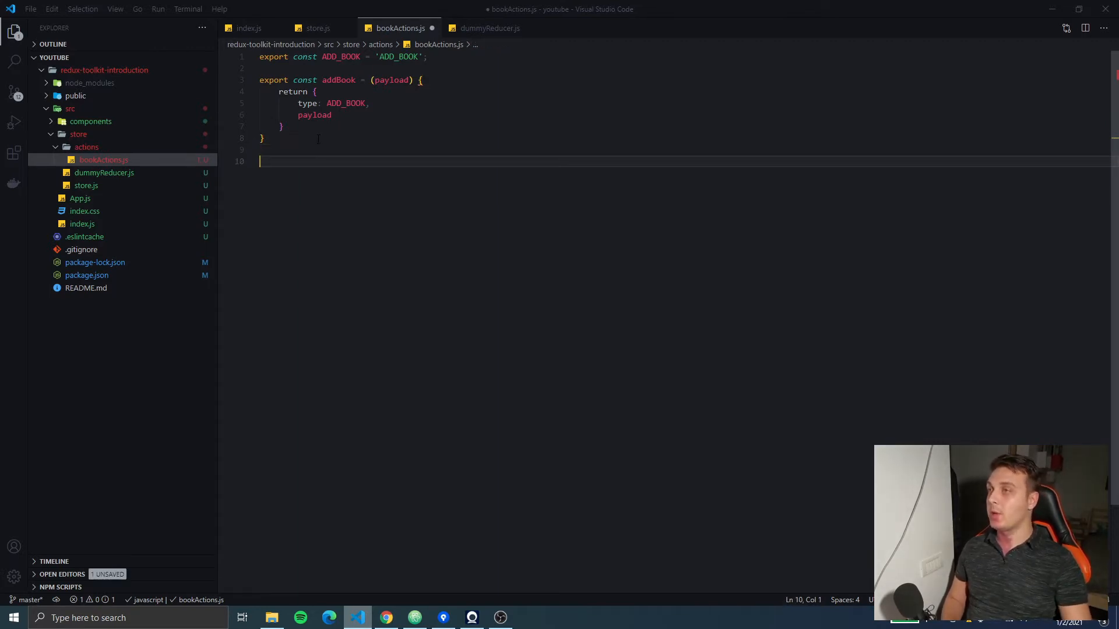
key("Ctrl+a")
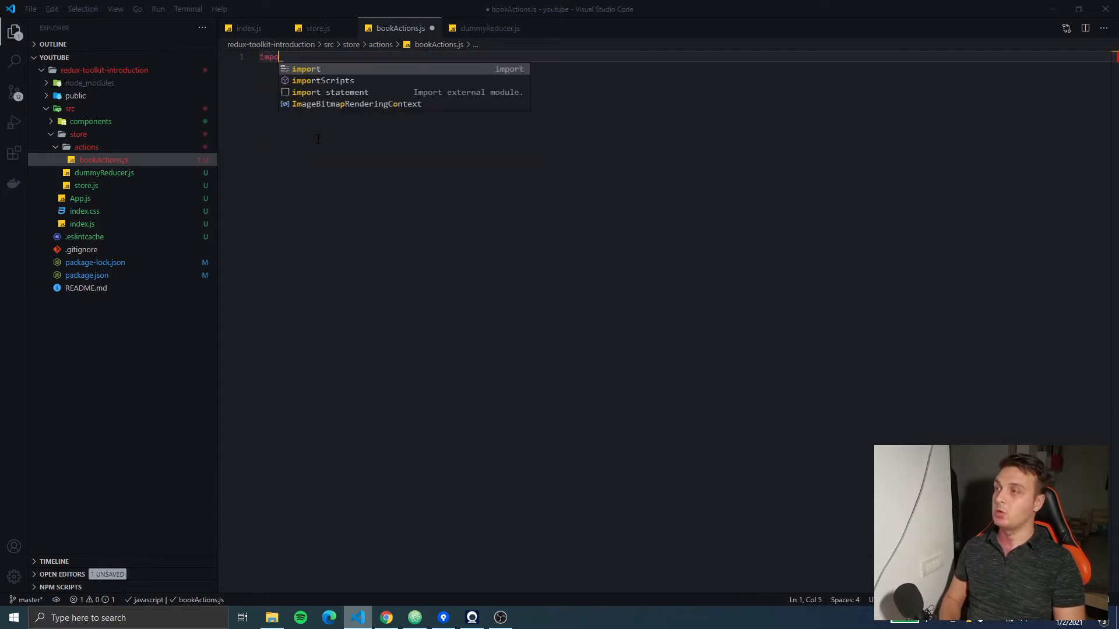
type("{}")
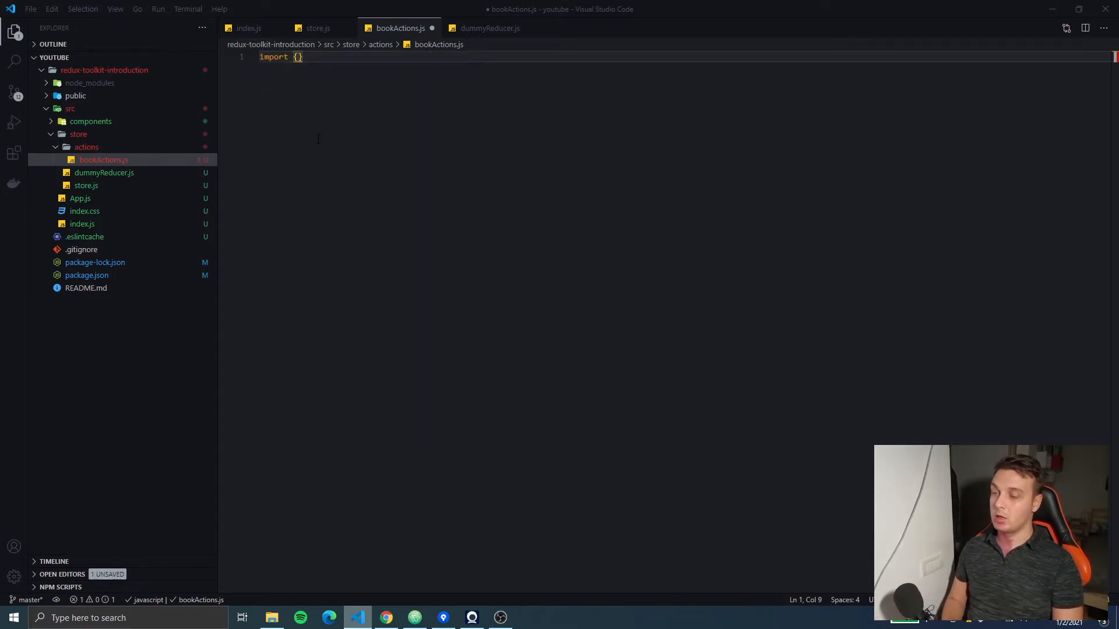
type("createAction")
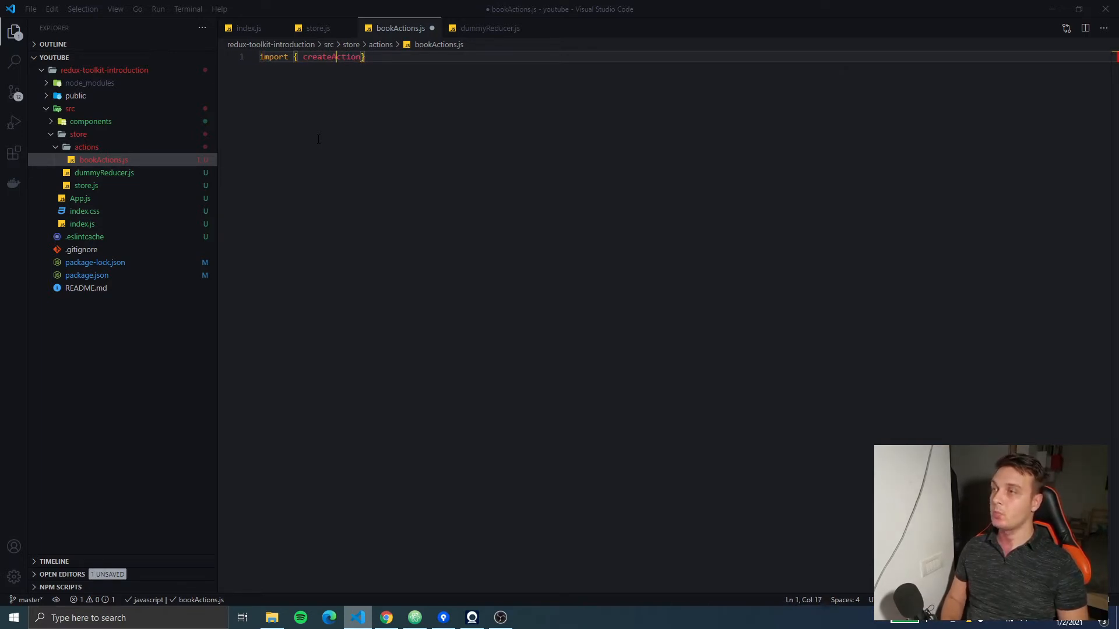
type("from")
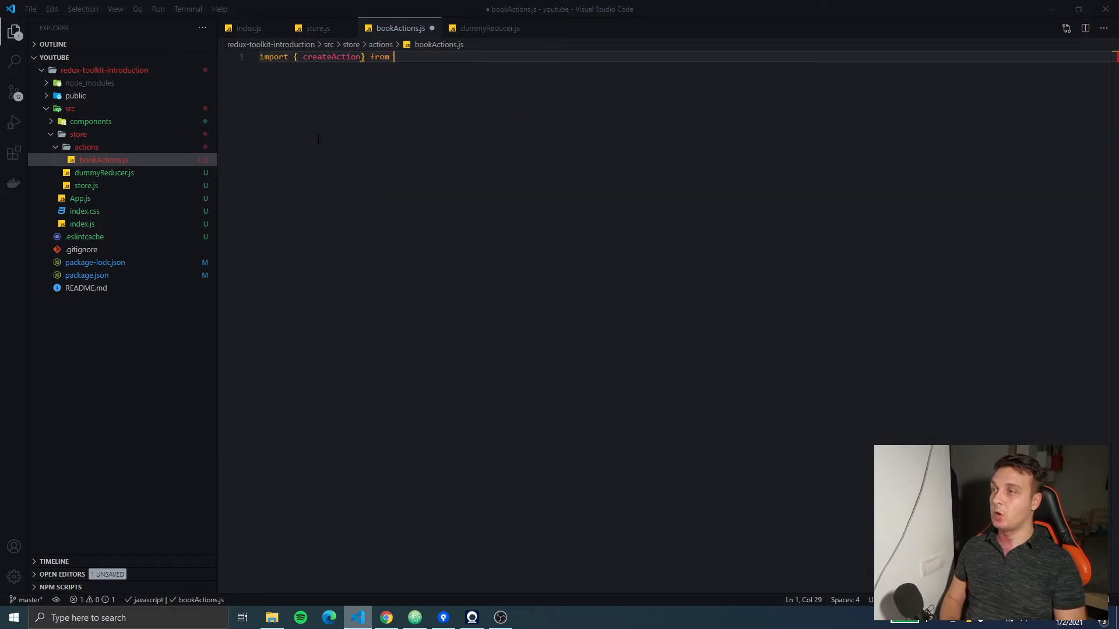
type("'@reduxjs/toolkit';")
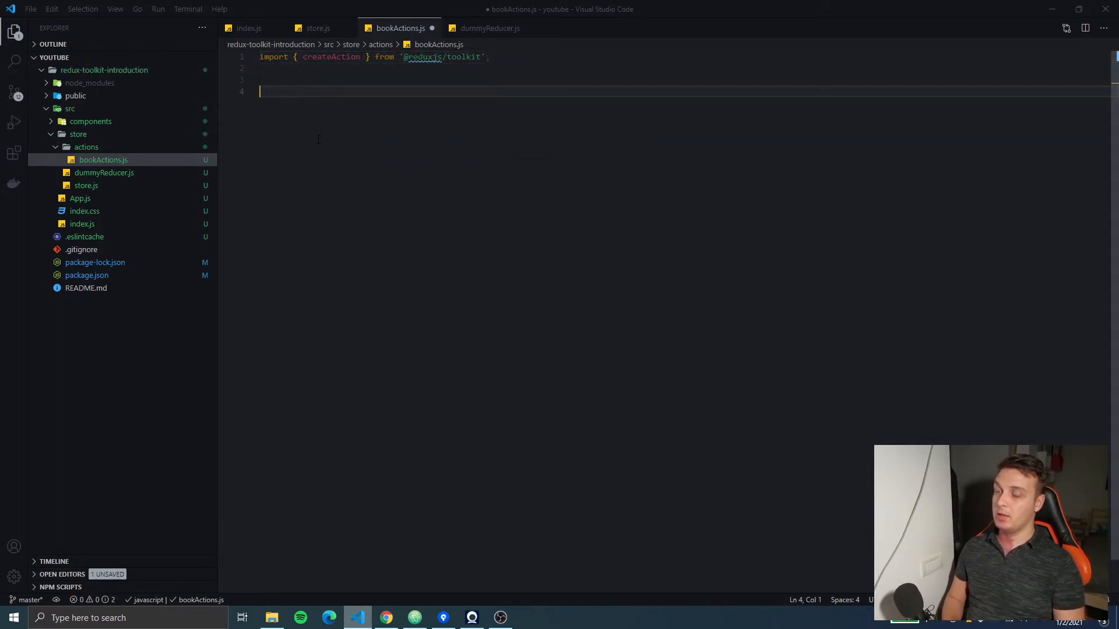
- Export addBook defined as createAction('addBook')
type("export")
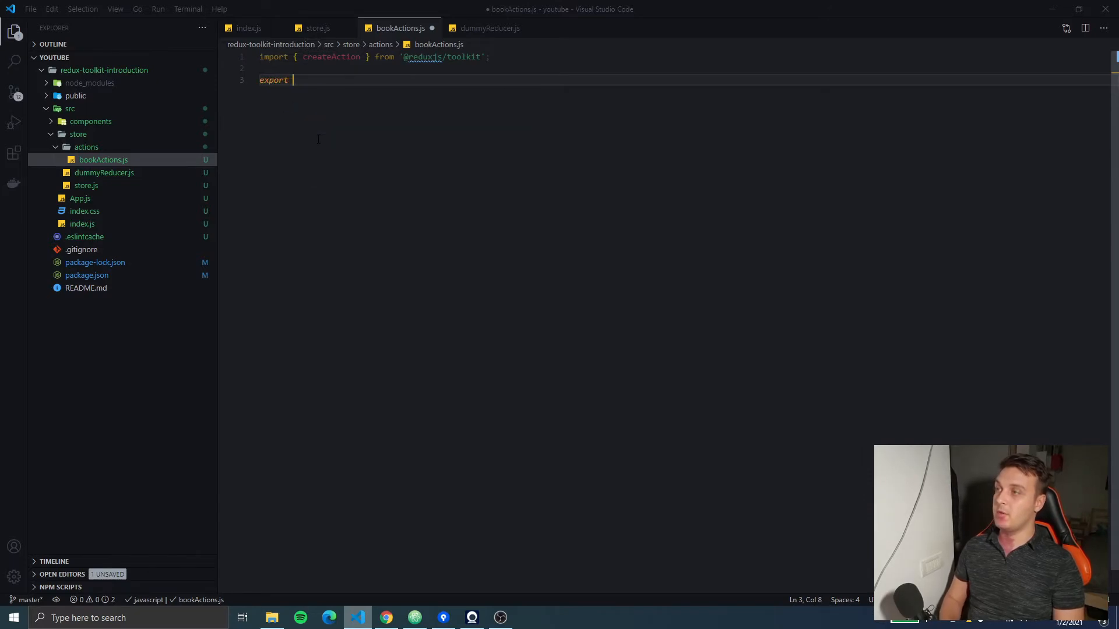
type("const")
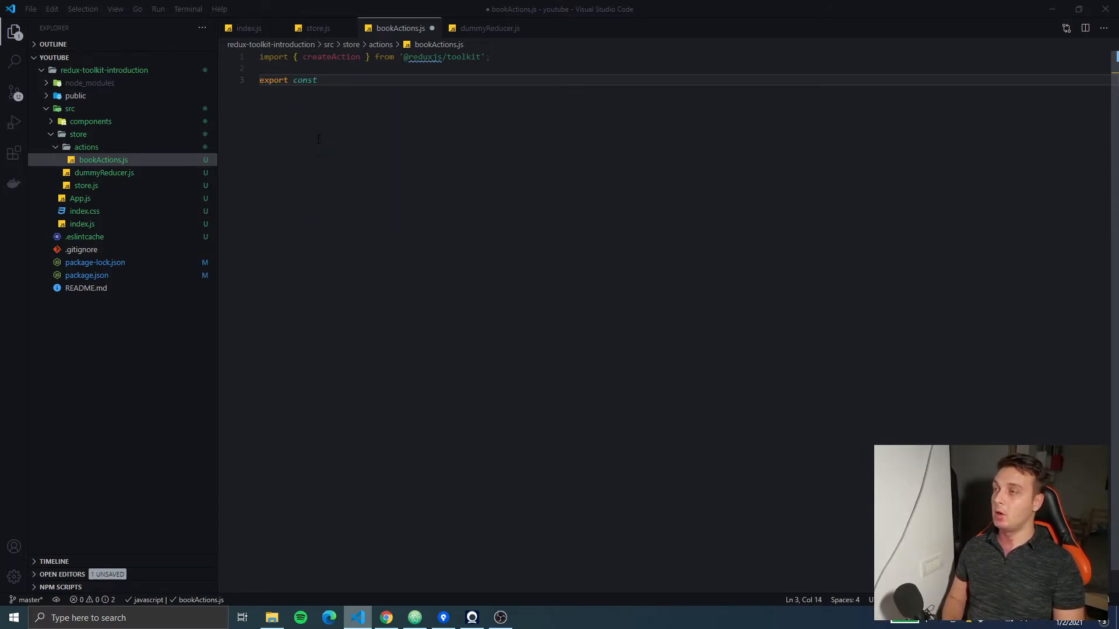
type("addBook")
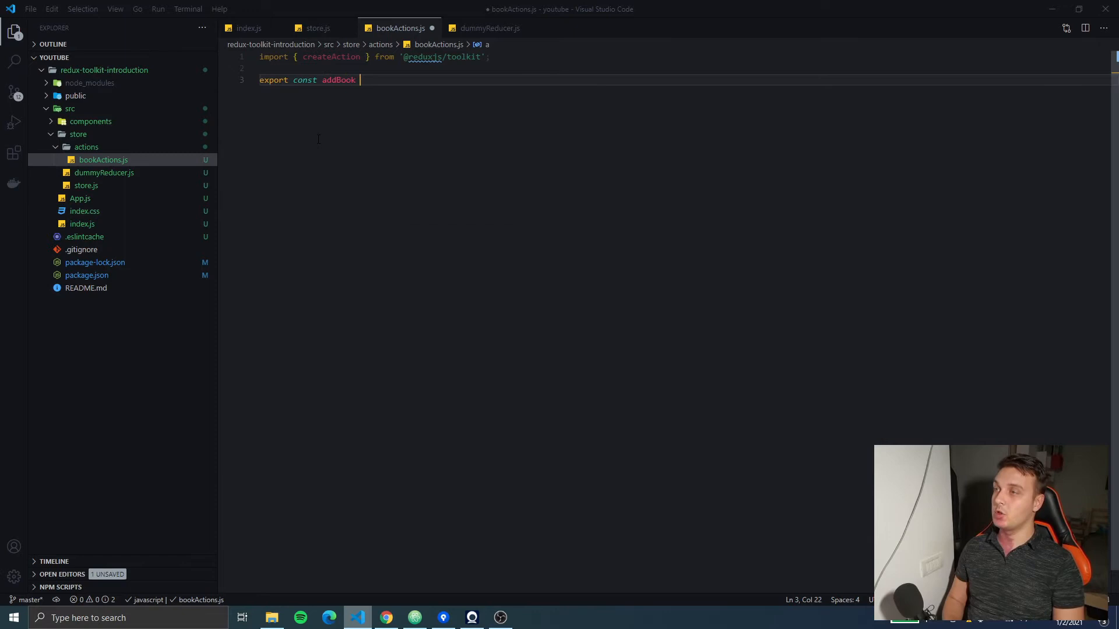
type("= crea")
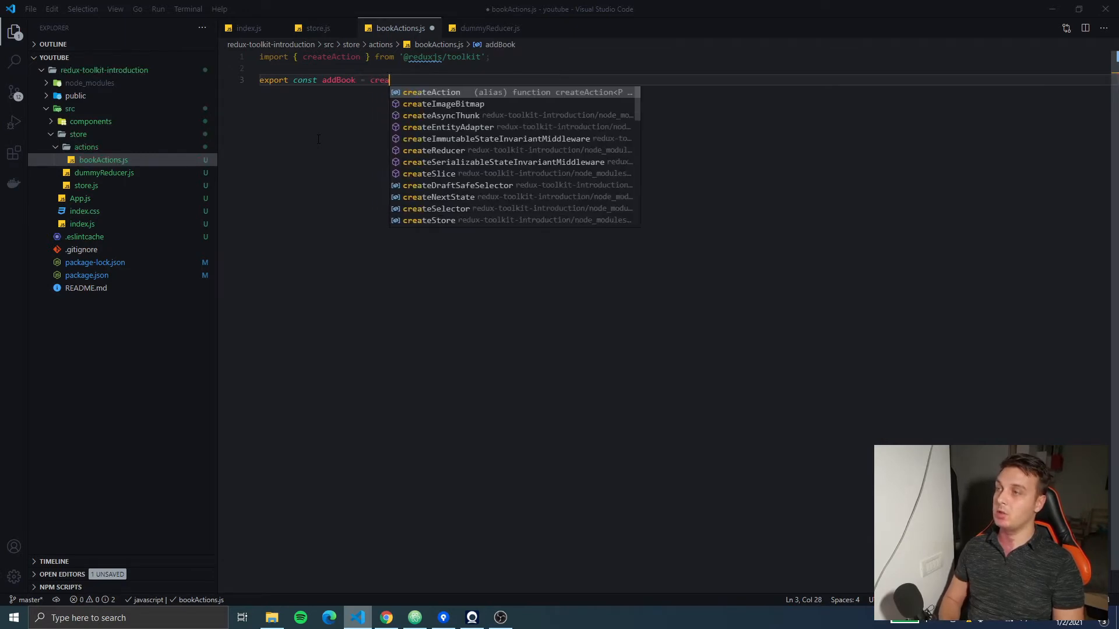
type("createAction('')")
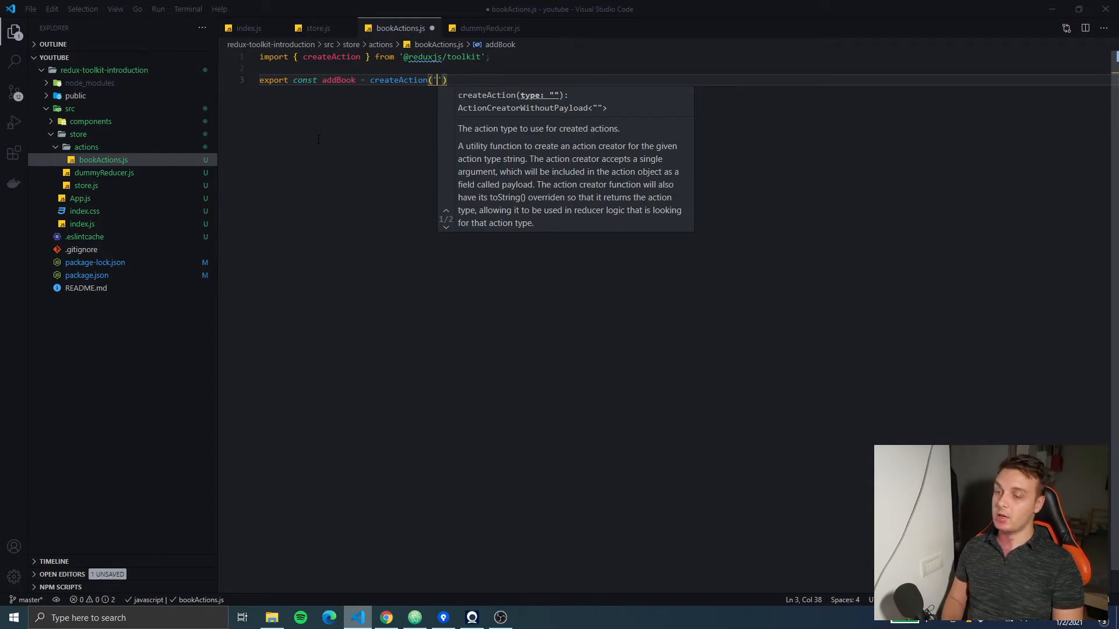
type("addBook")
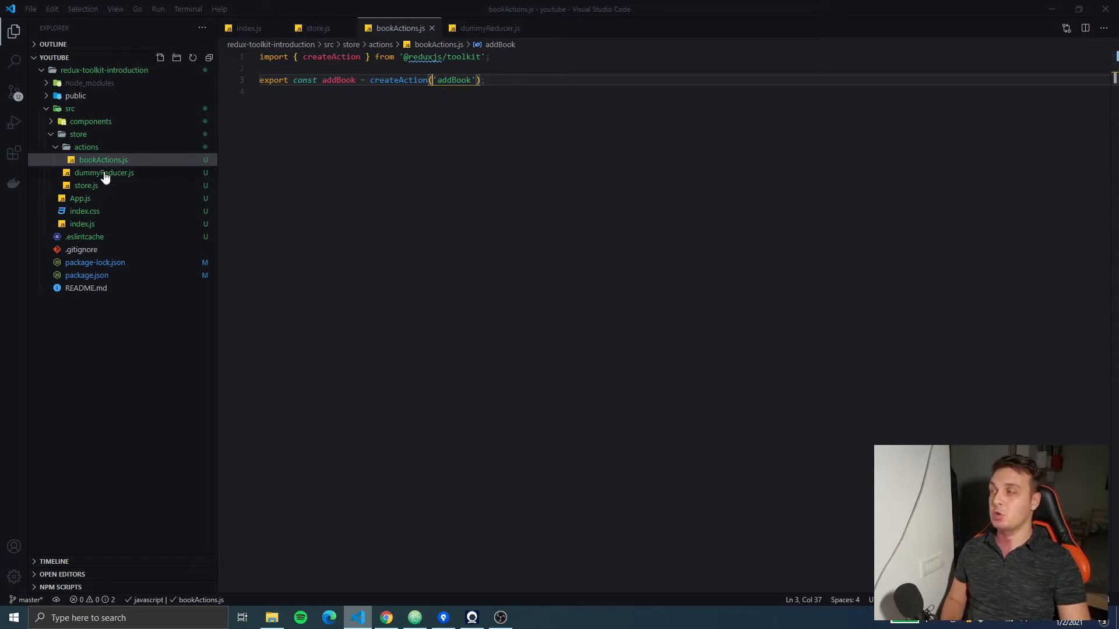
- In dummyReducer.js, import { addBook } and add console.log(addBook.toString())
left_click(104, 173)
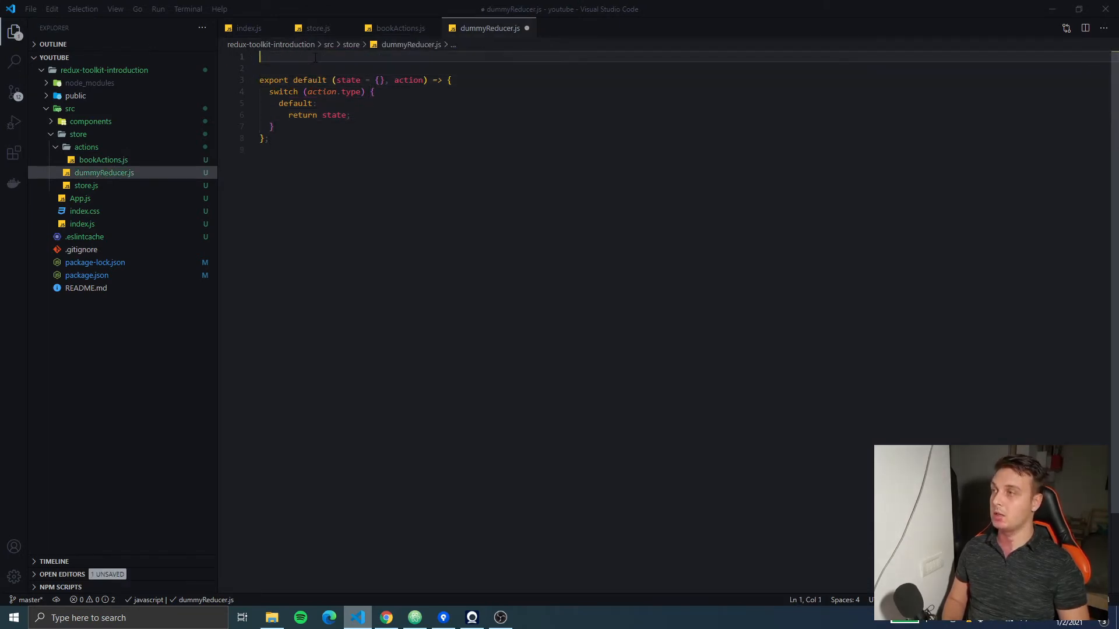
type("import")
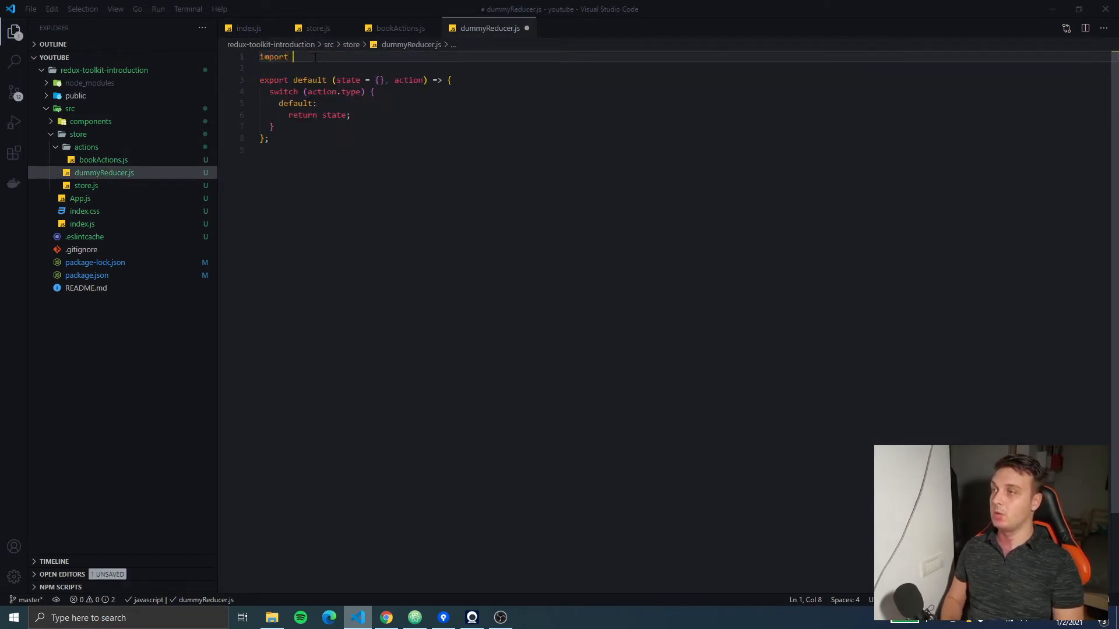
type("{} from '")
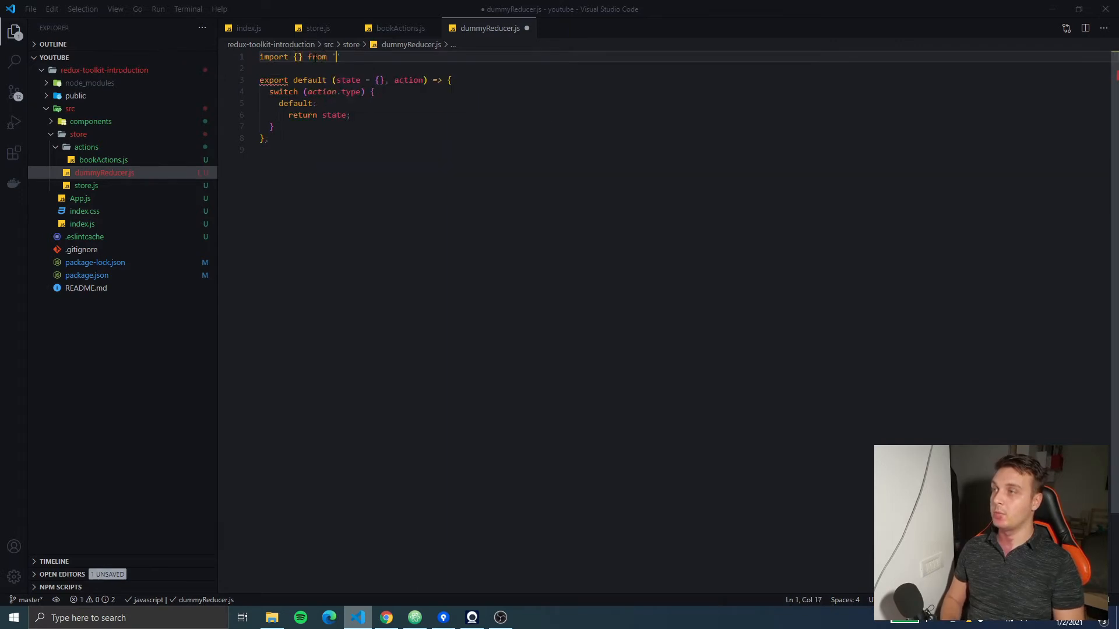
type("./store")
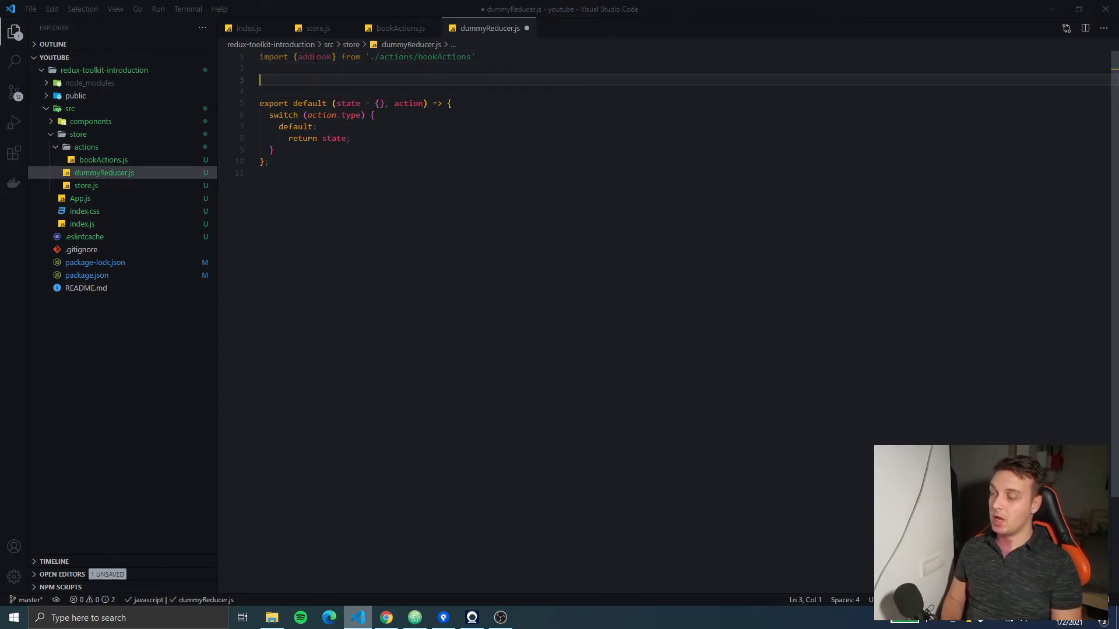
type("console.log(")
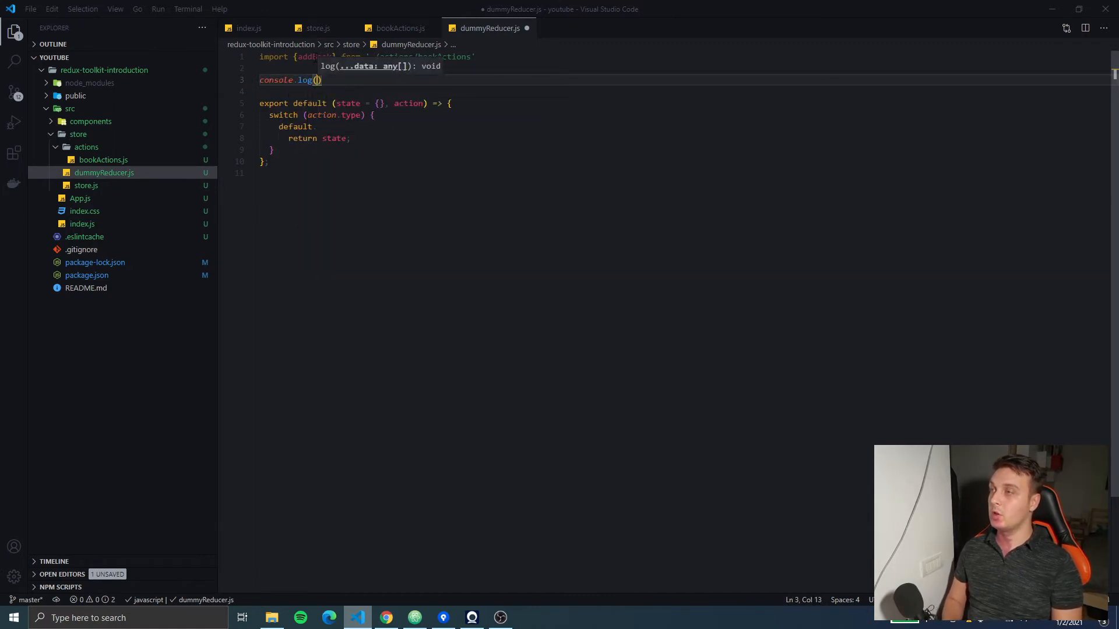
type("addBook.toString(")
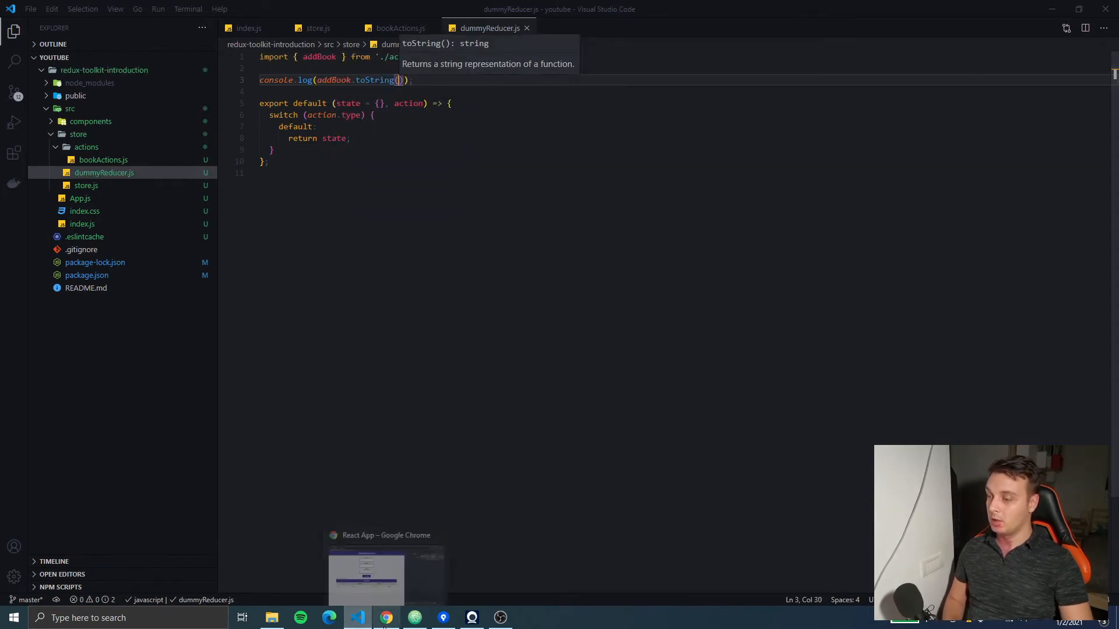
left_click(385, 618)
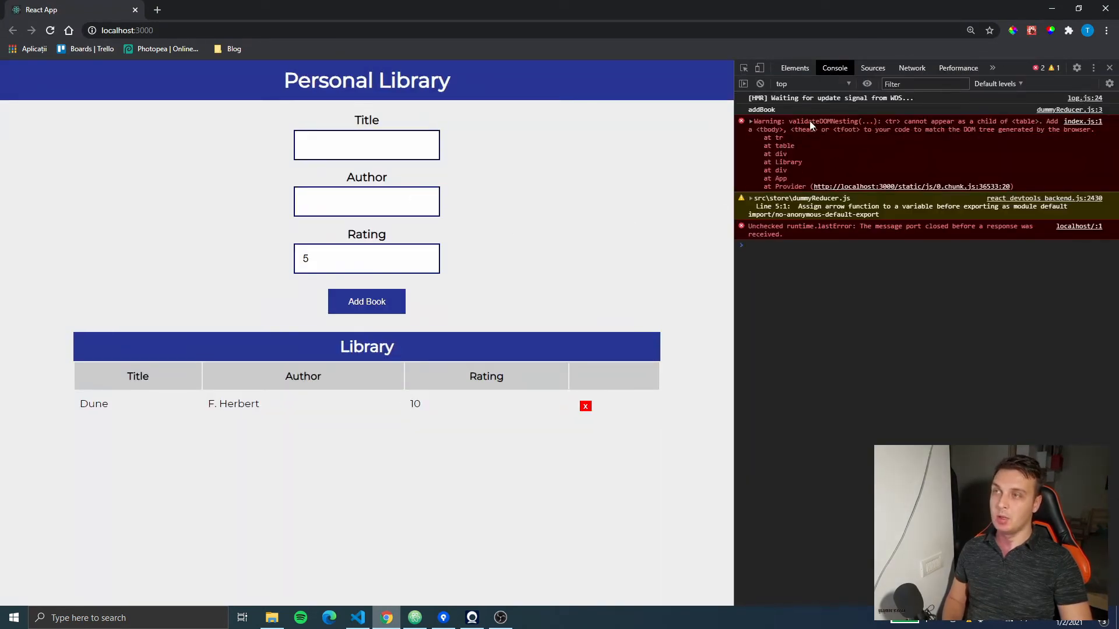
left_click(751, 121)
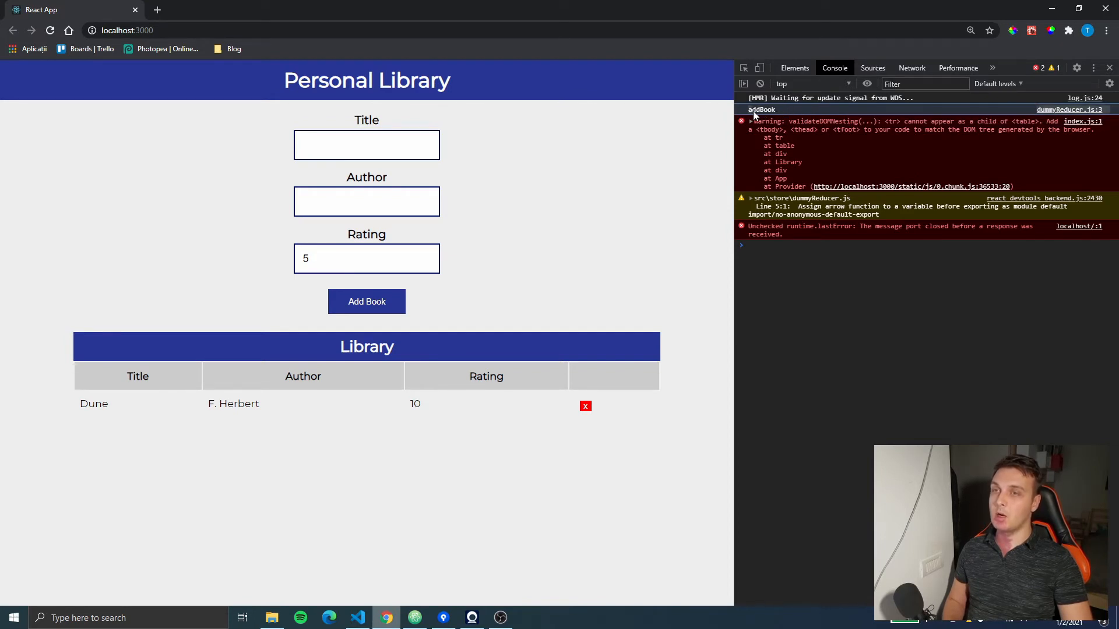
left_click(357, 618)
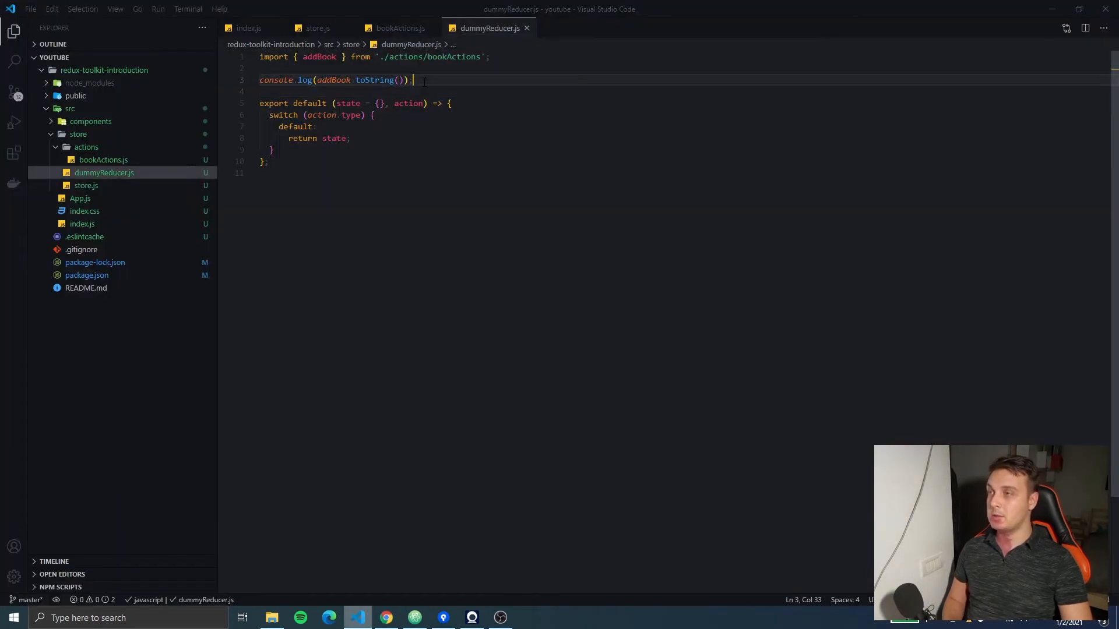
- Add console.log(`The action type is ${addBook}`); below the toString log
type("HTMLFormControlsCollection.")
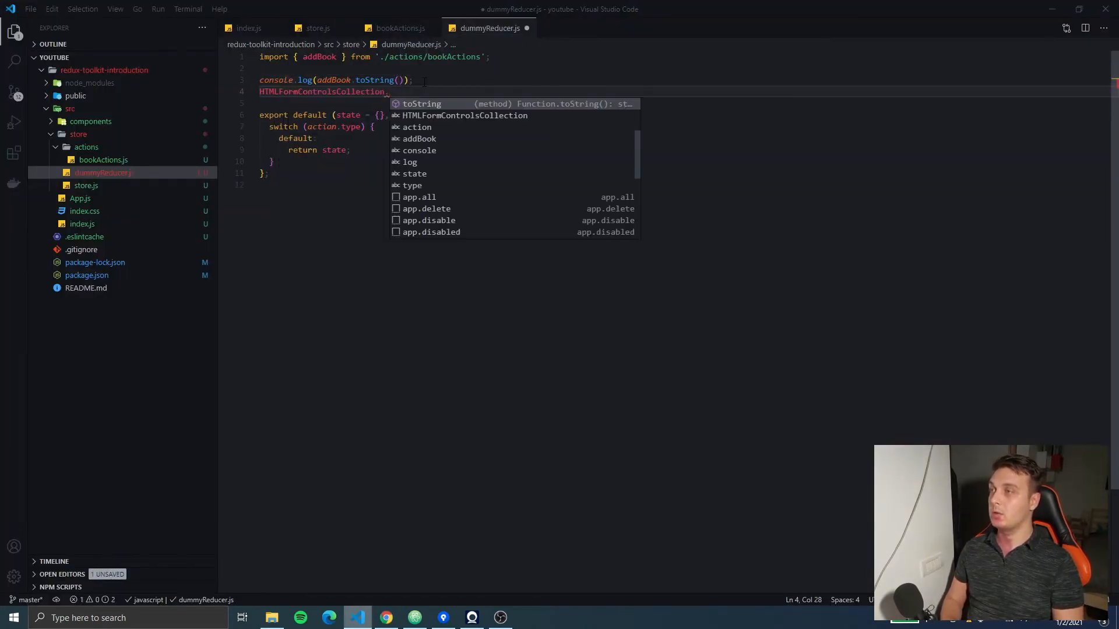
key("Backspace")
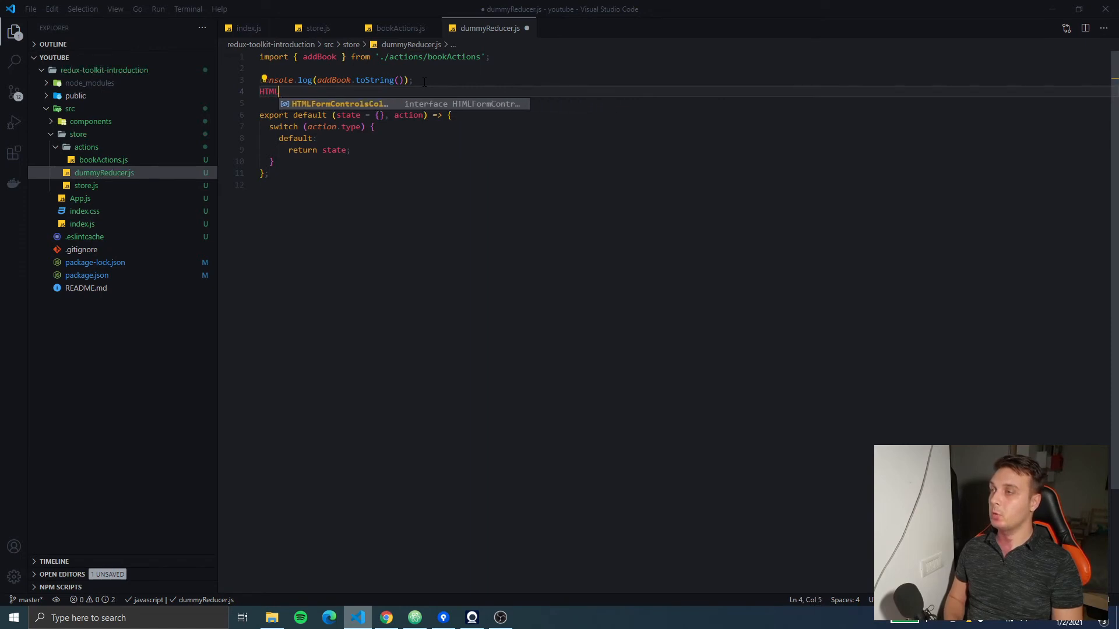
type("console.log")
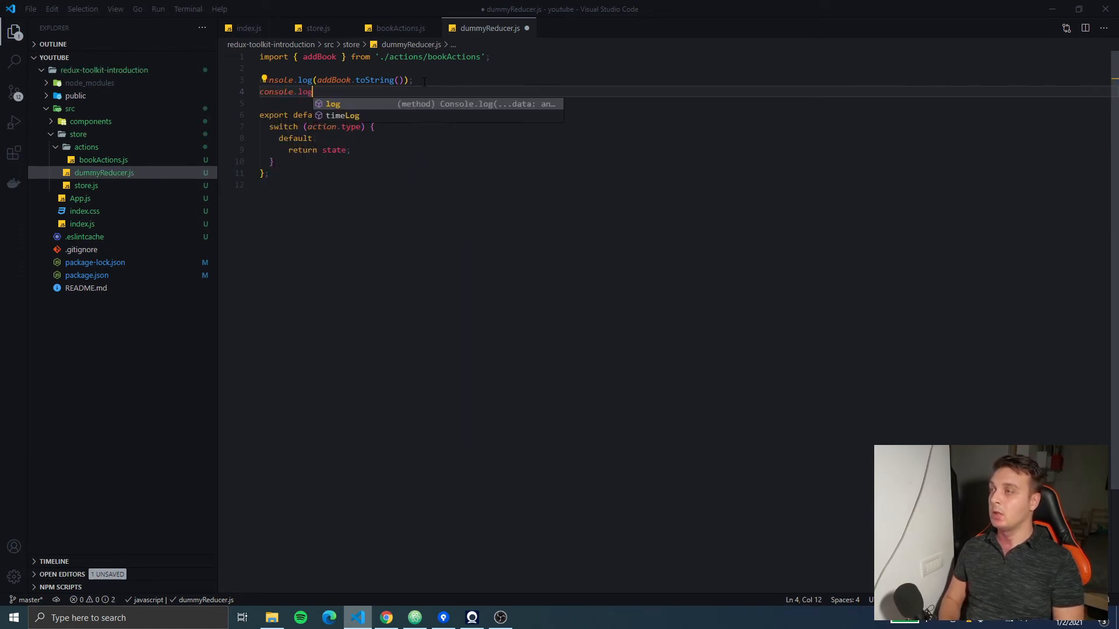
type("(`T")
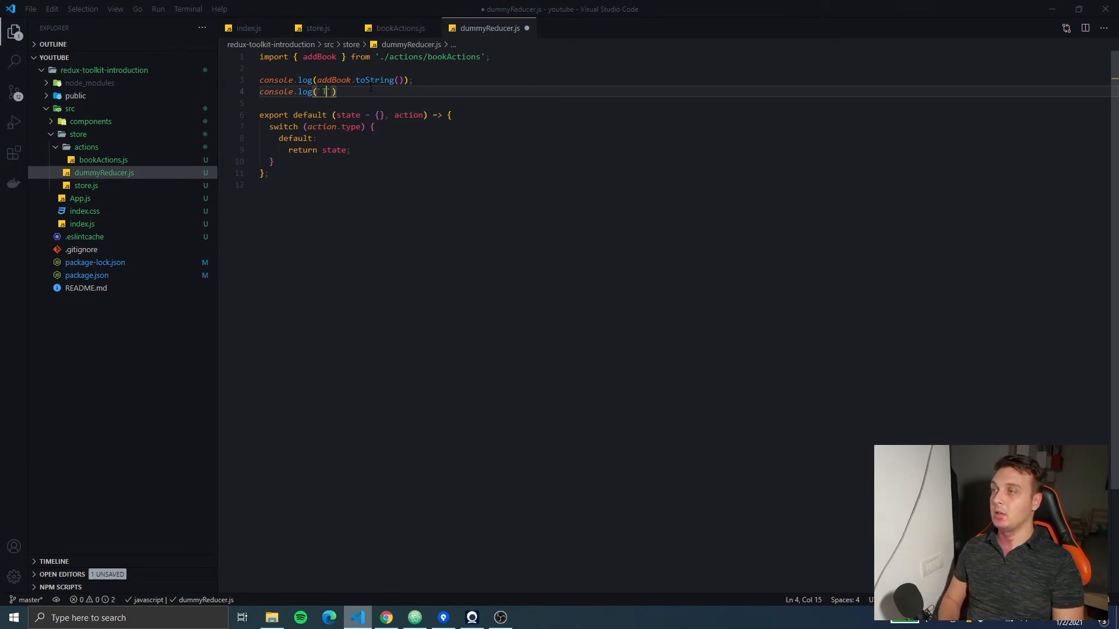
type("The action ty")
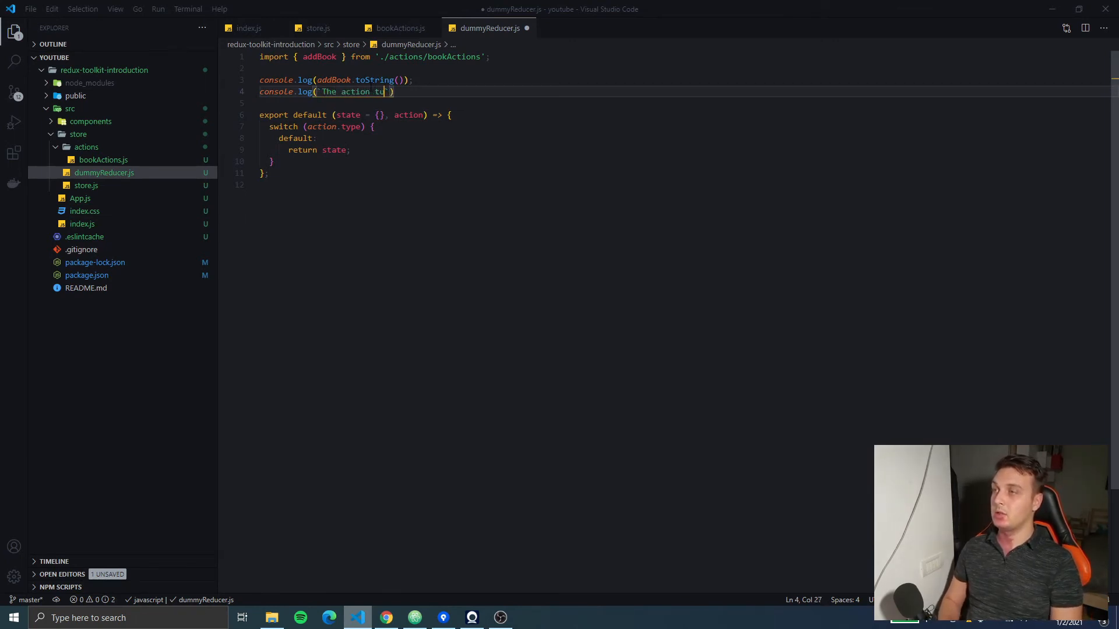
type("pe [")
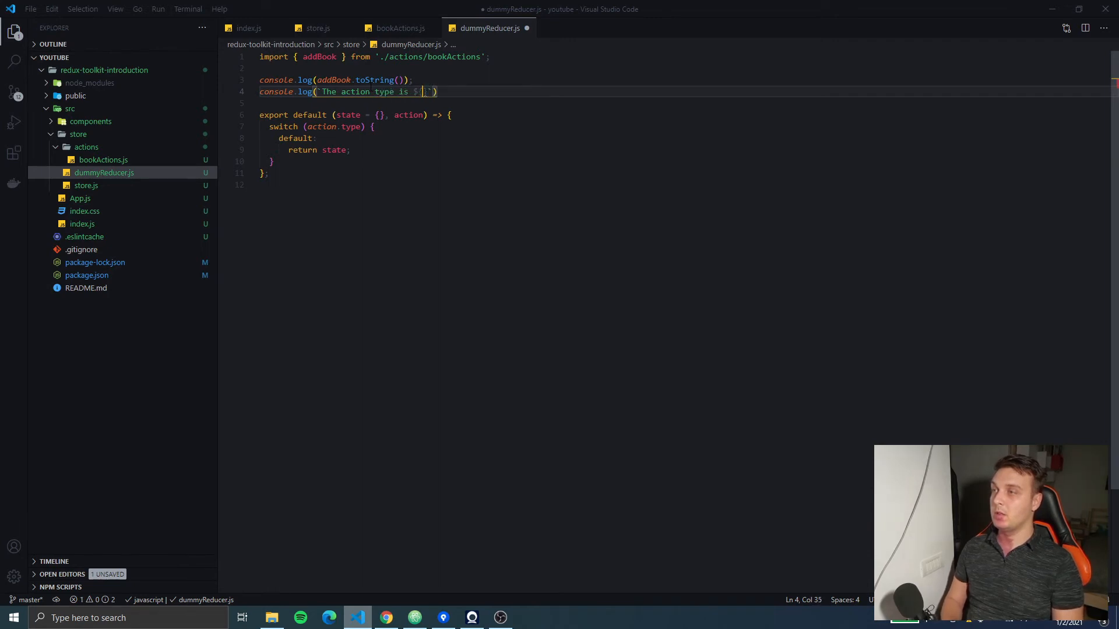
type("addBook")
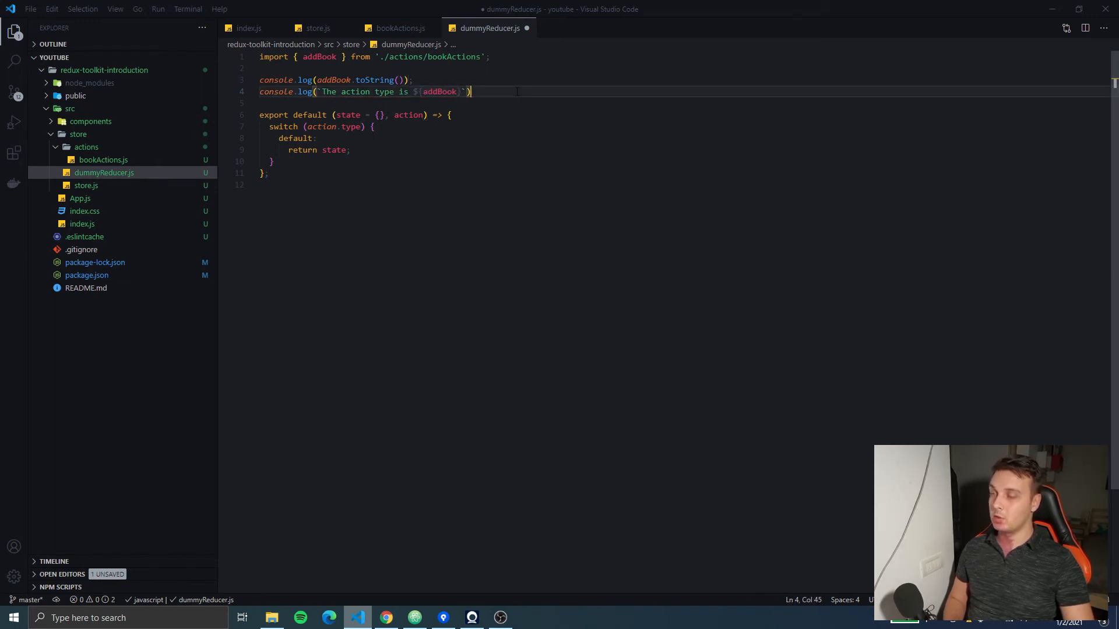
type(";")
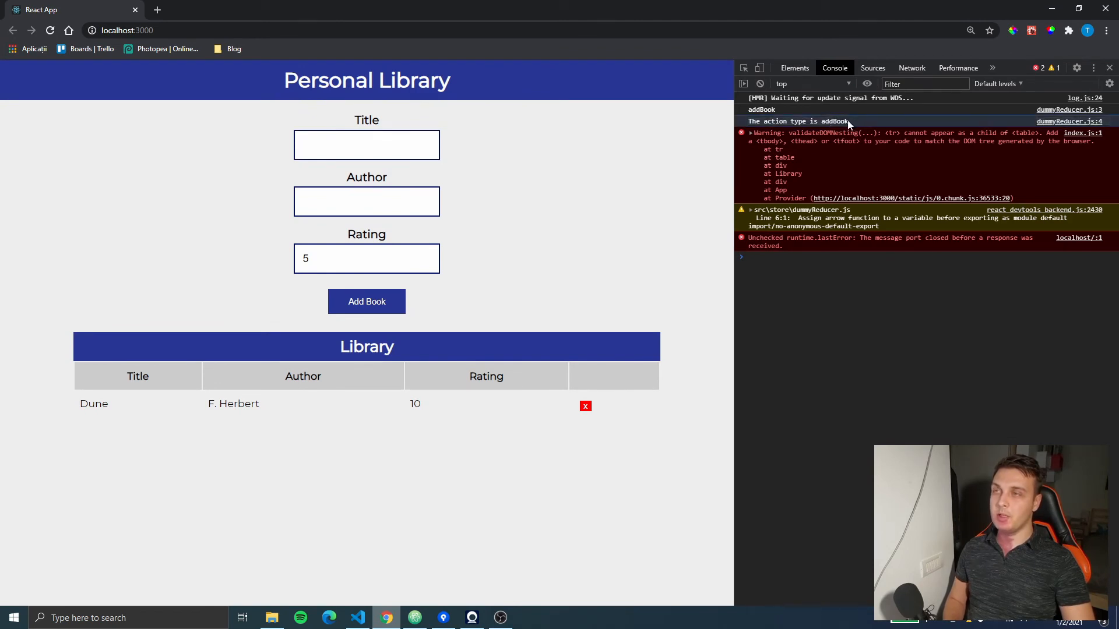
- Return to VS Code after reading 'The action type is addBook' in Chrome
left_click(358, 617)
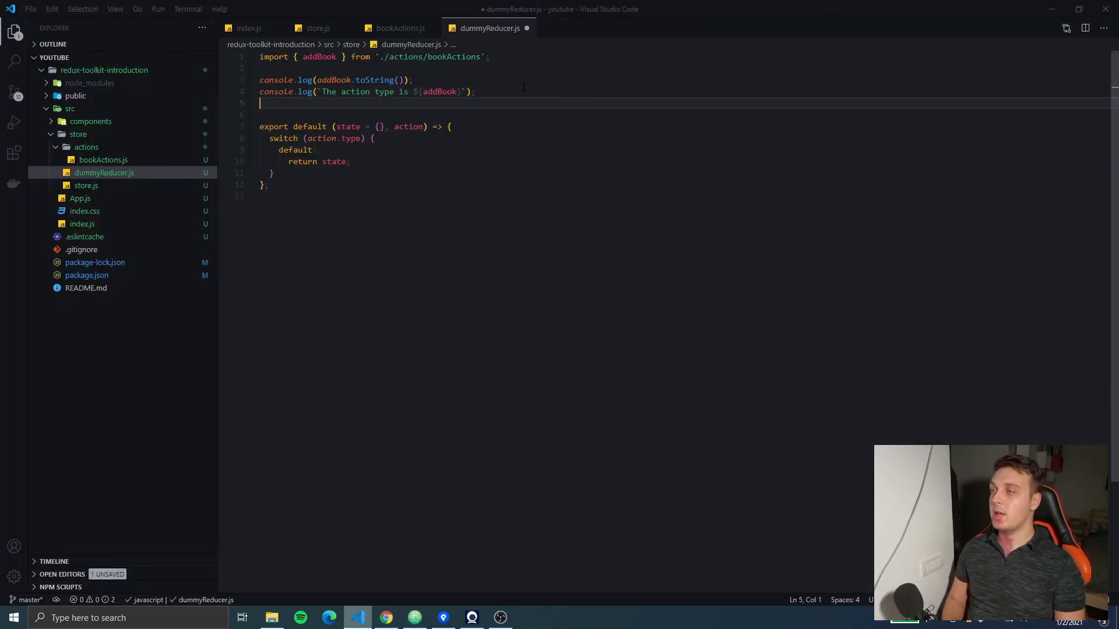
- Add console.log(addBook()) and console.log(addBook('Test')) to dummyReducer.js
type("console.lo")
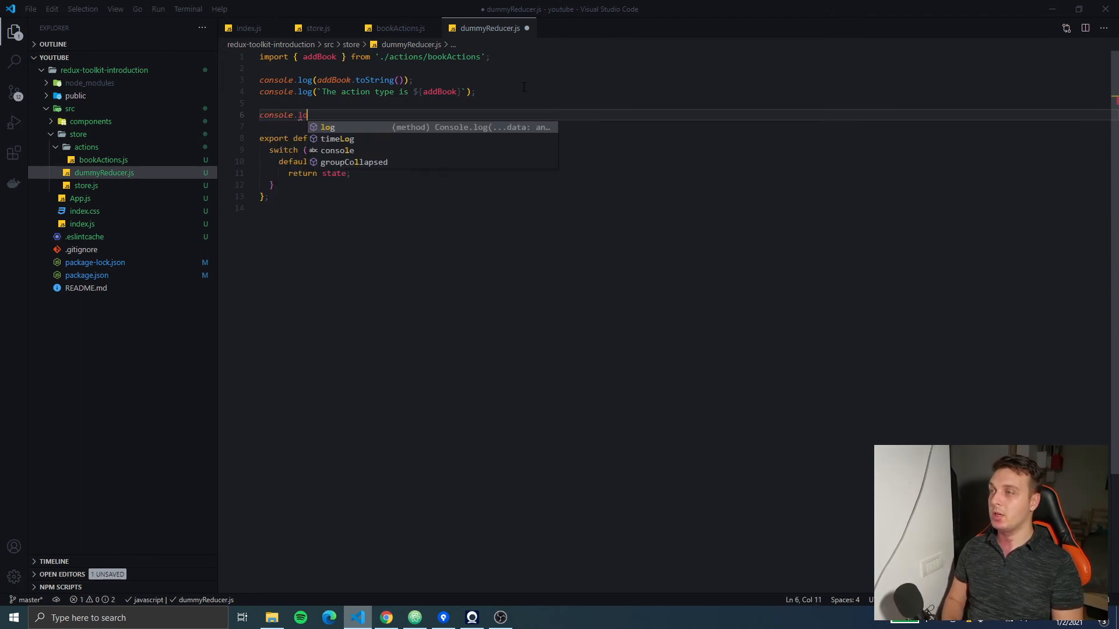
type("g(add")
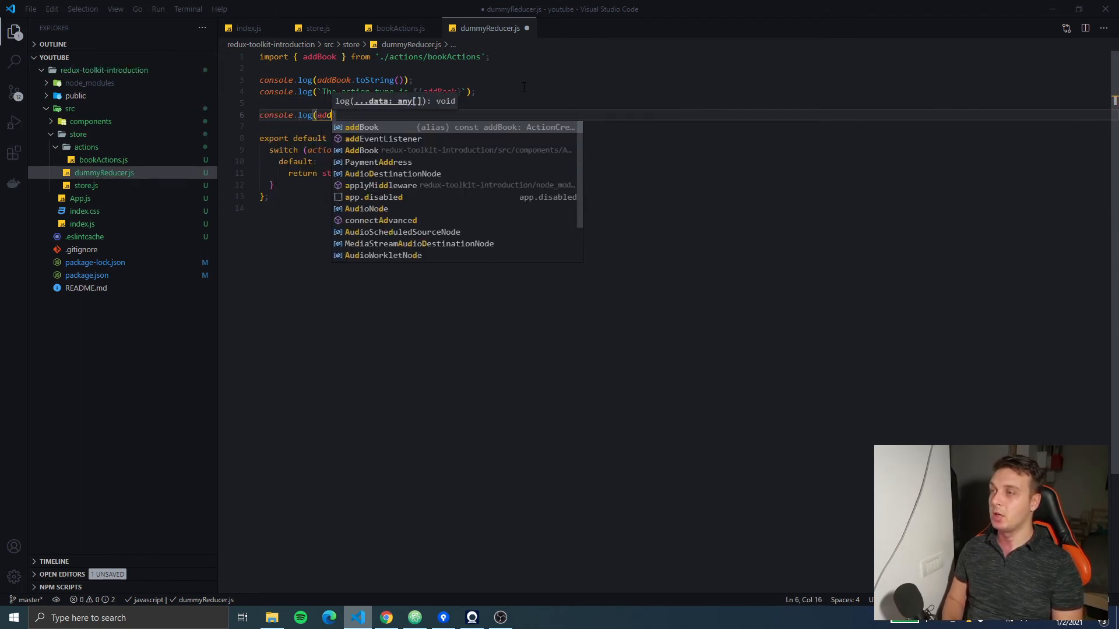
type("Book());")
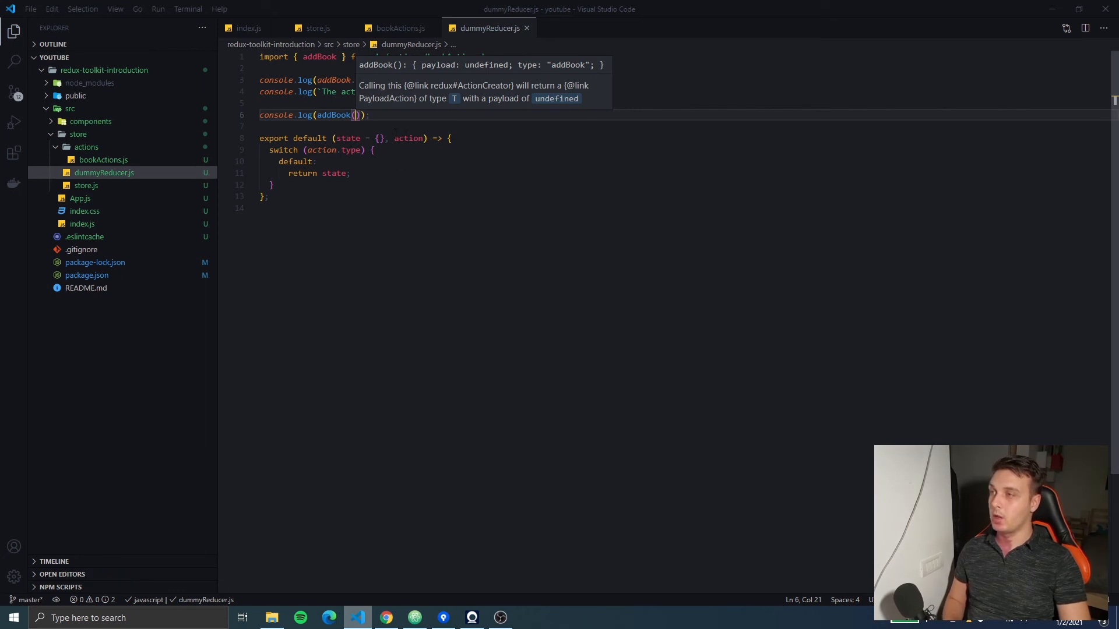
type("cons")
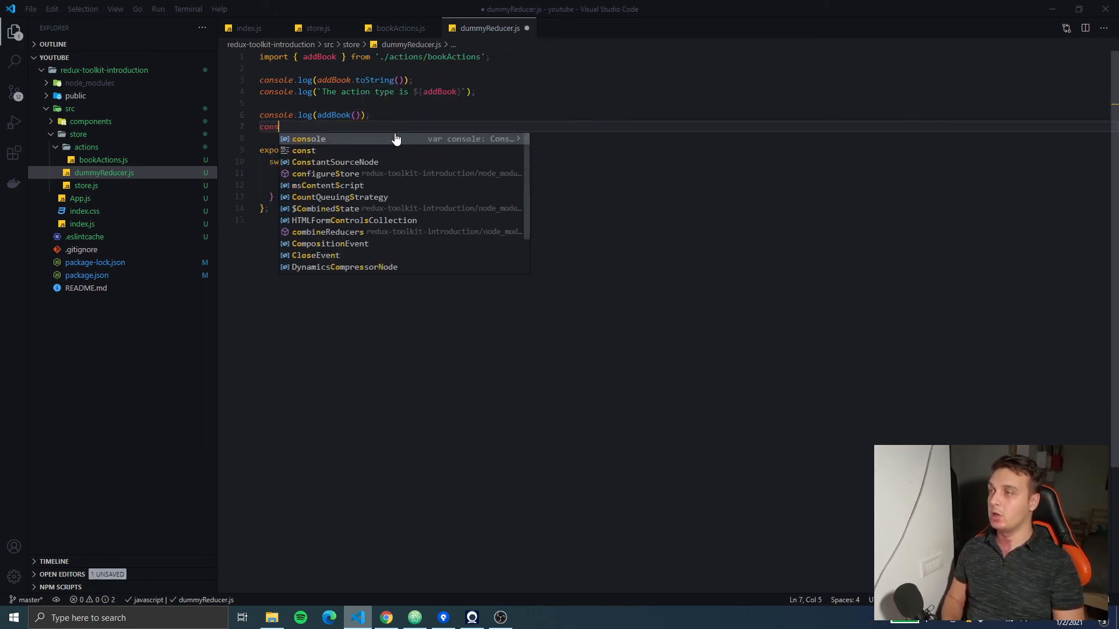
type("console.log()")
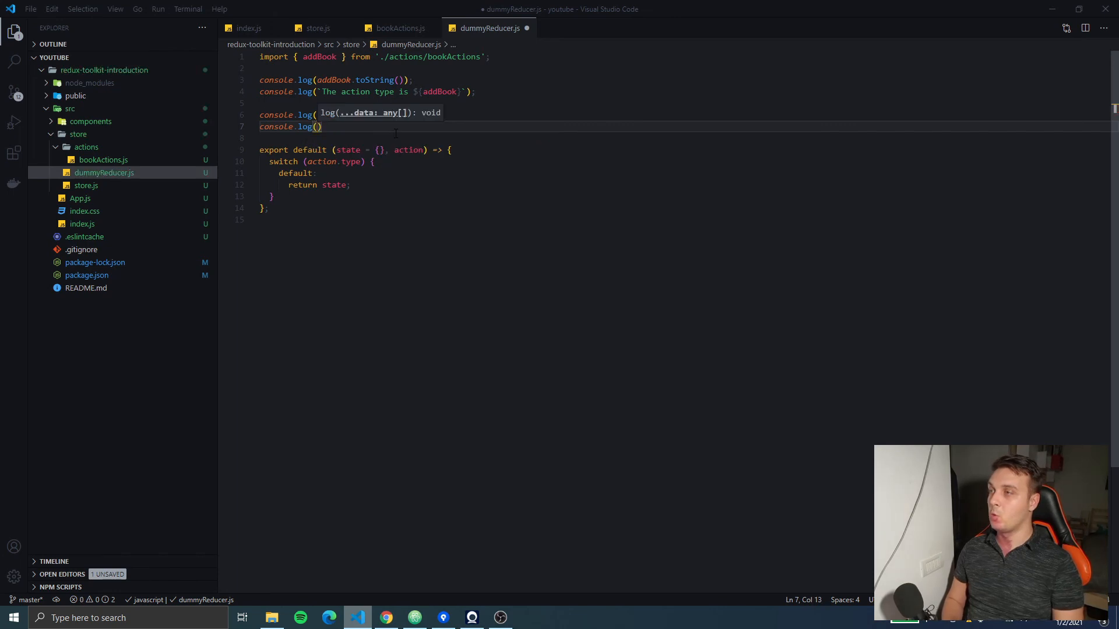
type("addBook('')")
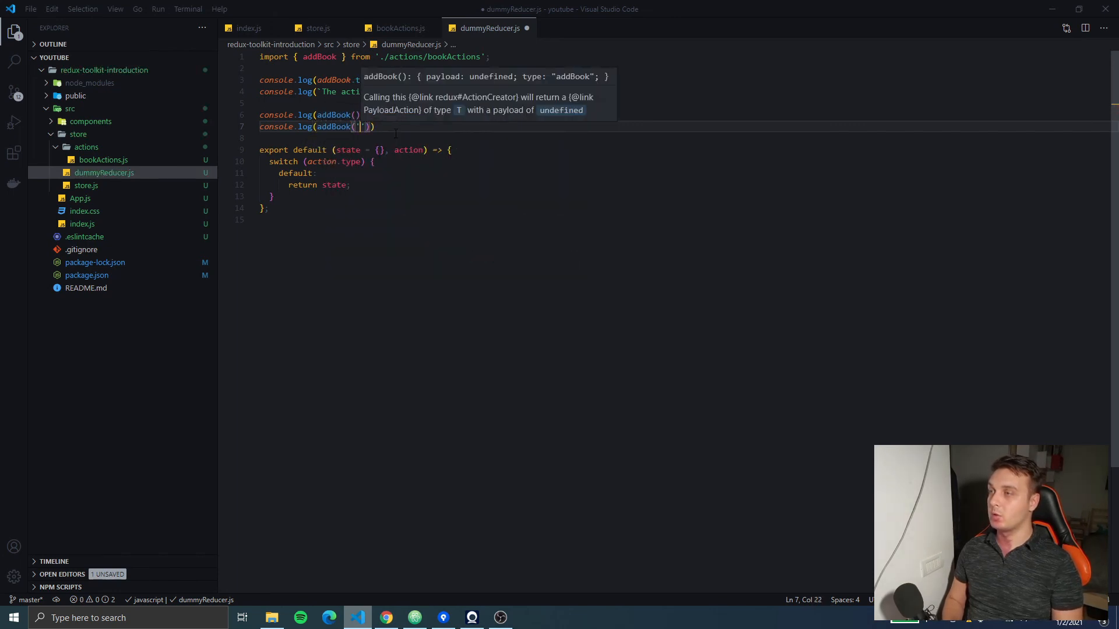
type("Test")
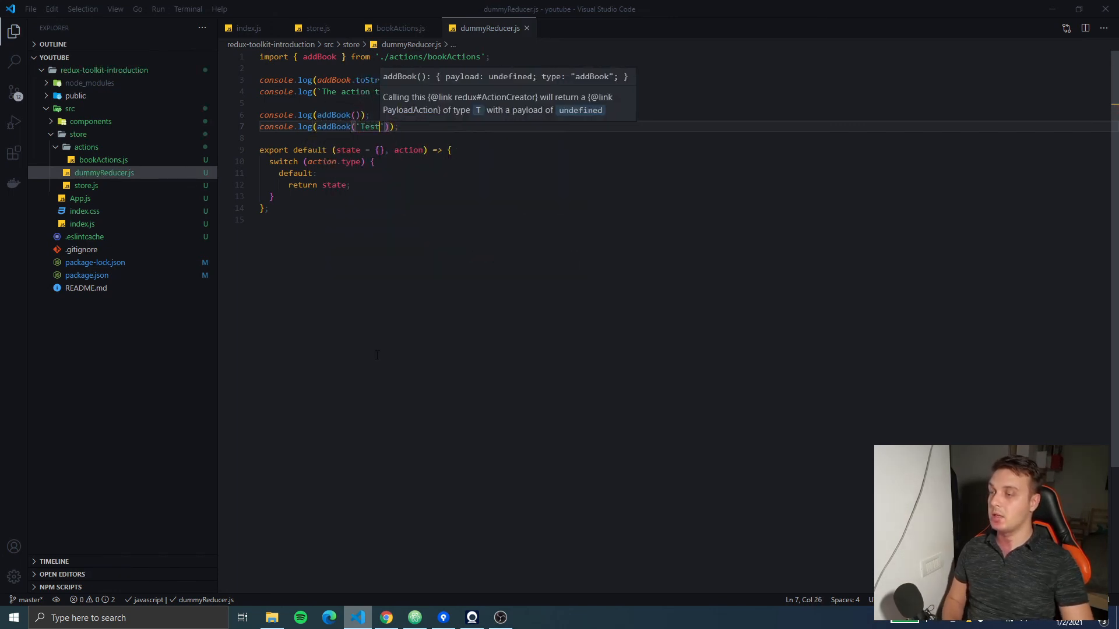
left_click(385, 617)
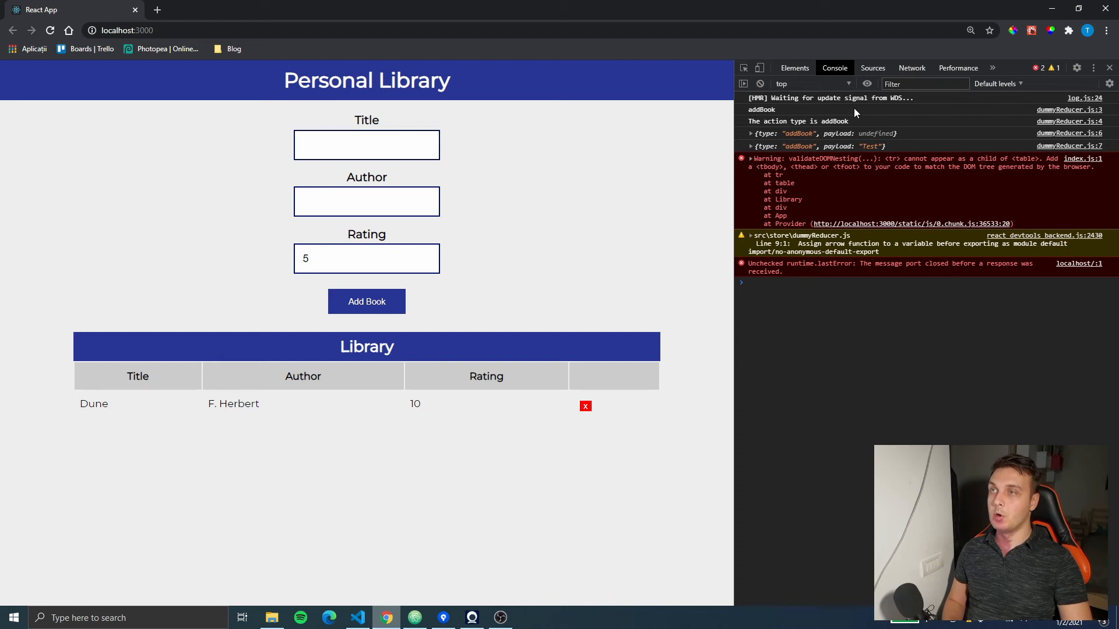
mouse_move(874, 105)
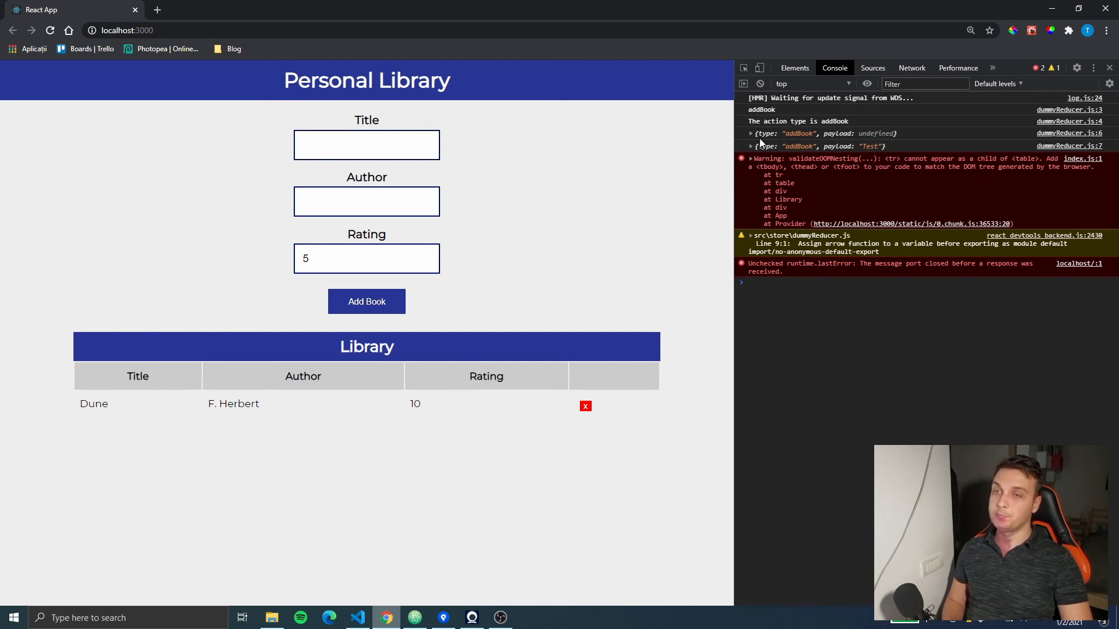
- Expand the {type: 'addBook', payload: undefined} object in Chrome's console
left_click(752, 134)
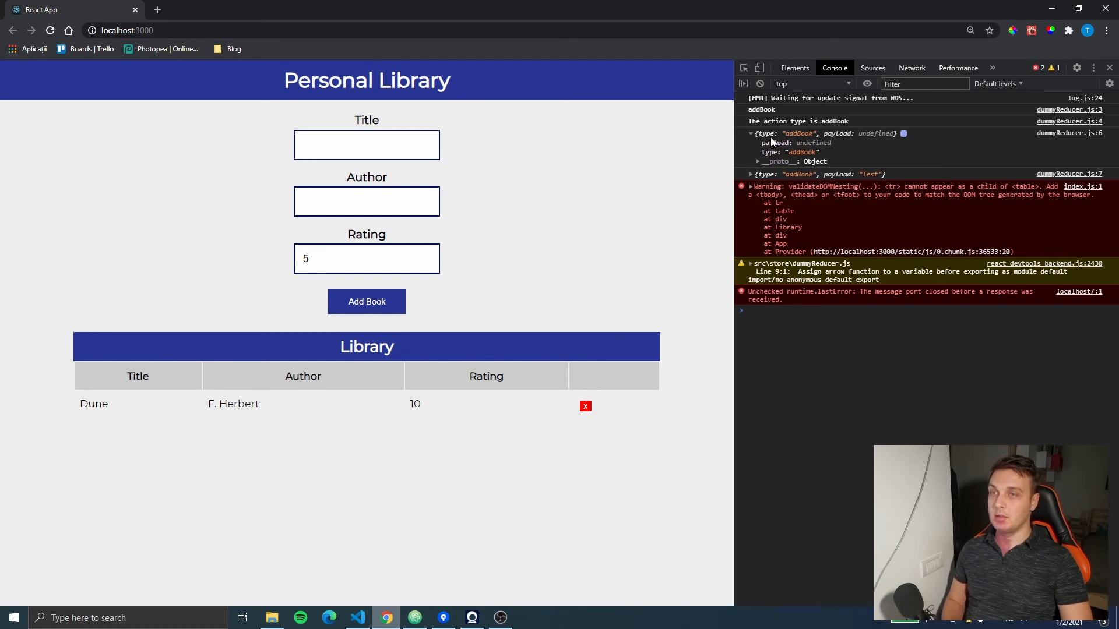
mouse_move(791, 138)
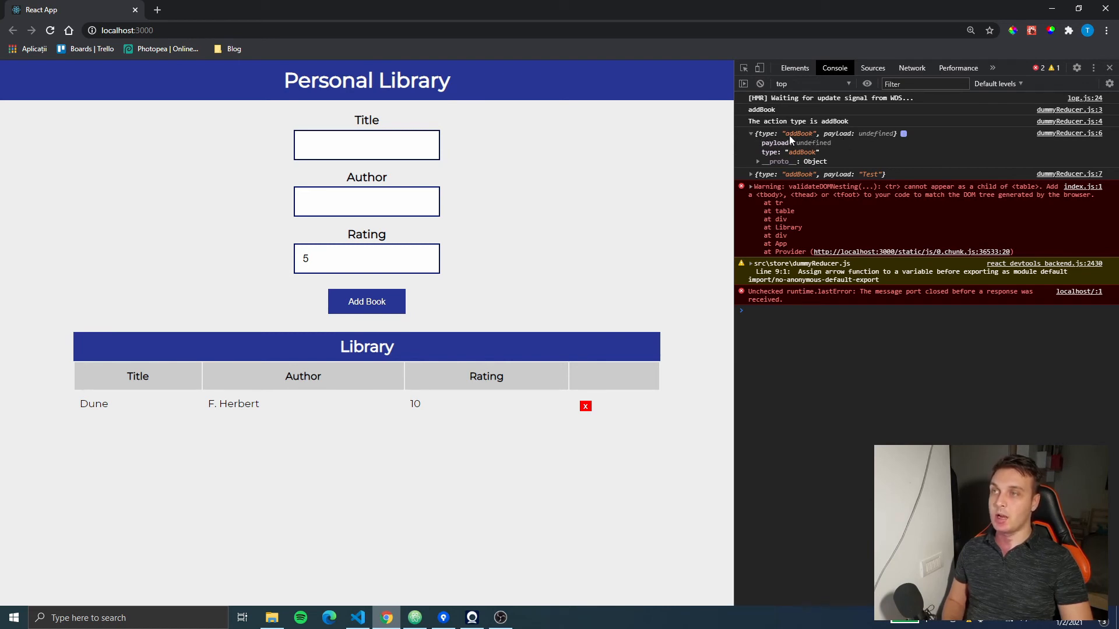
mouse_move(523, 440)
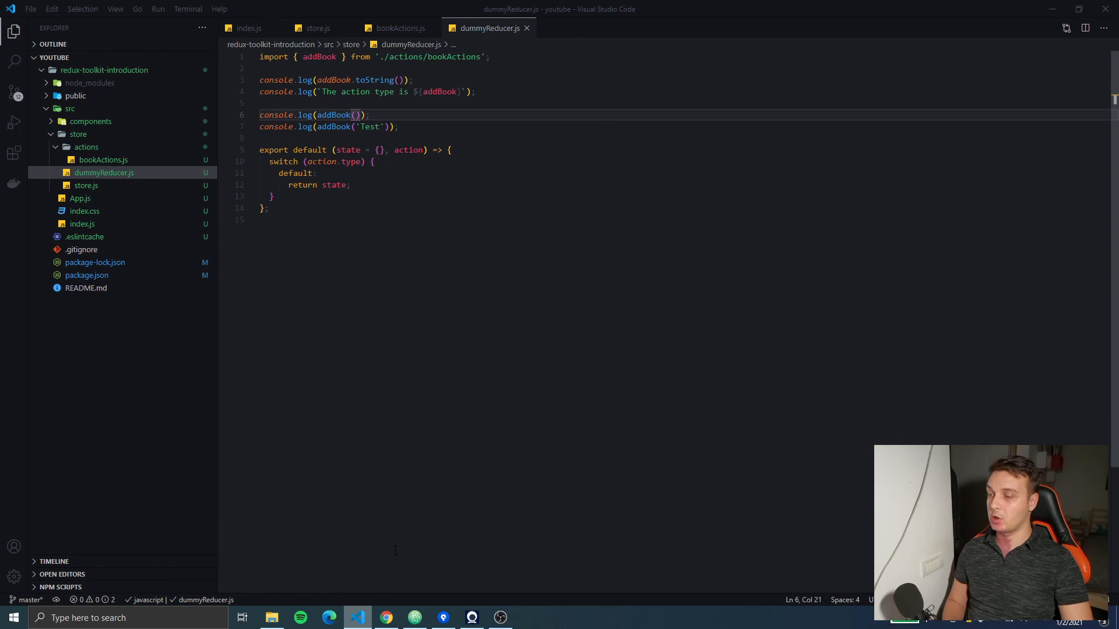
left_click(386, 617)
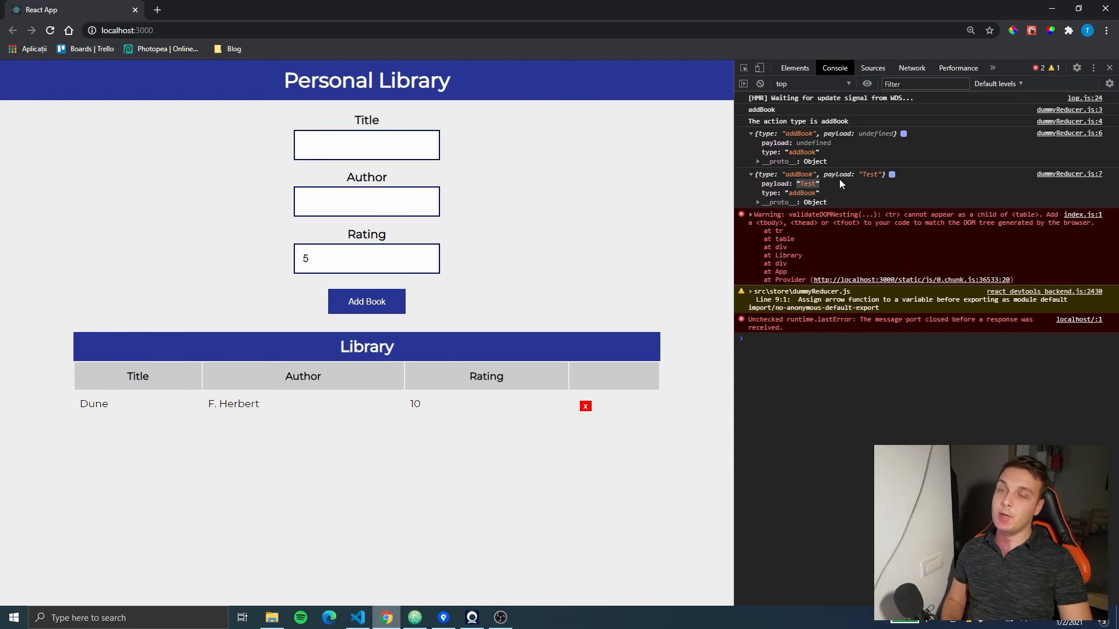
mouse_move(816, 181)
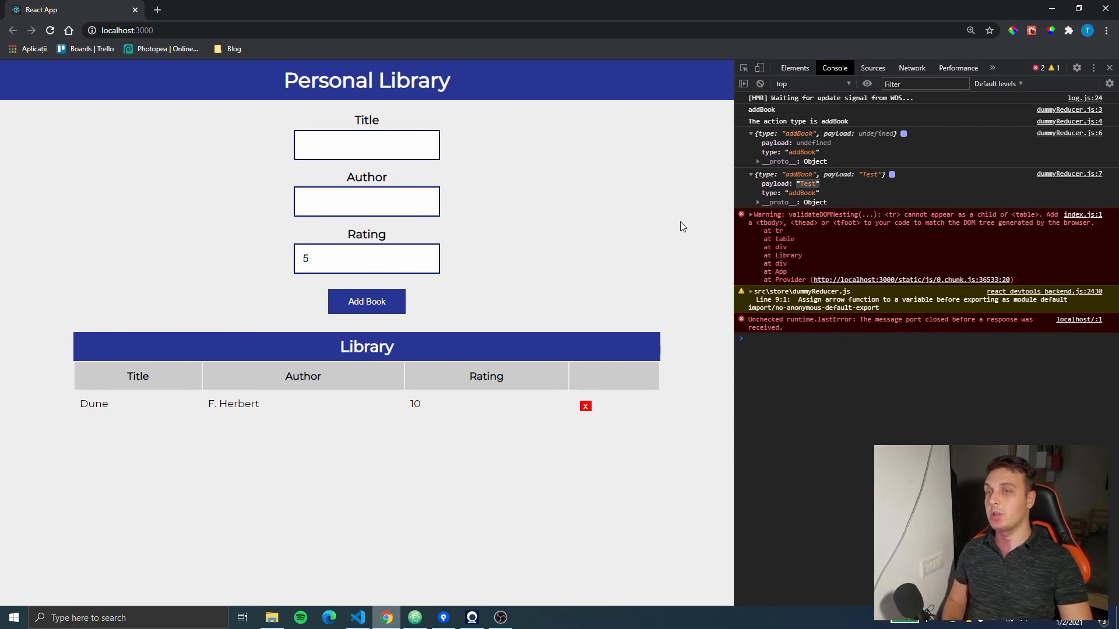
mouse_move(828, 187)
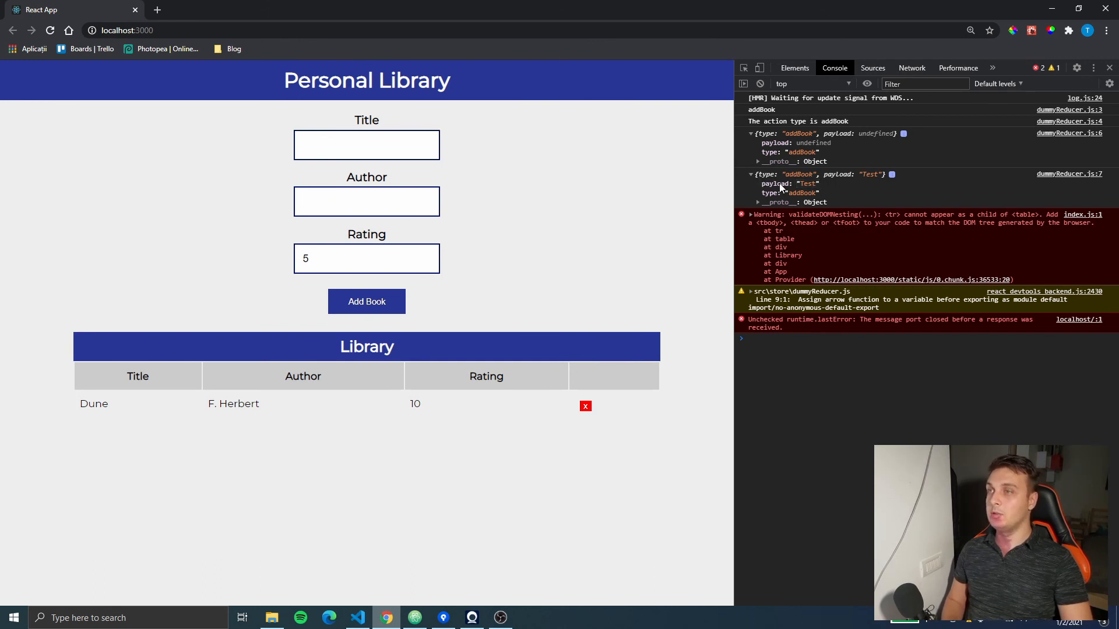
mouse_move(778, 191)
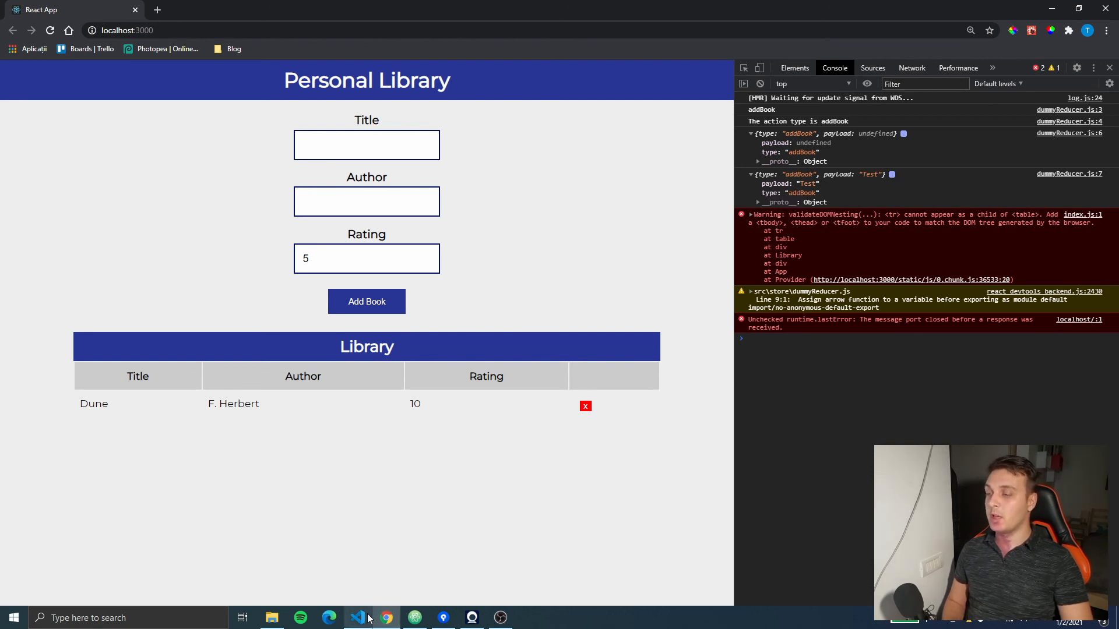
- Switch back to VS Code from Chrome
left_click(358, 617)
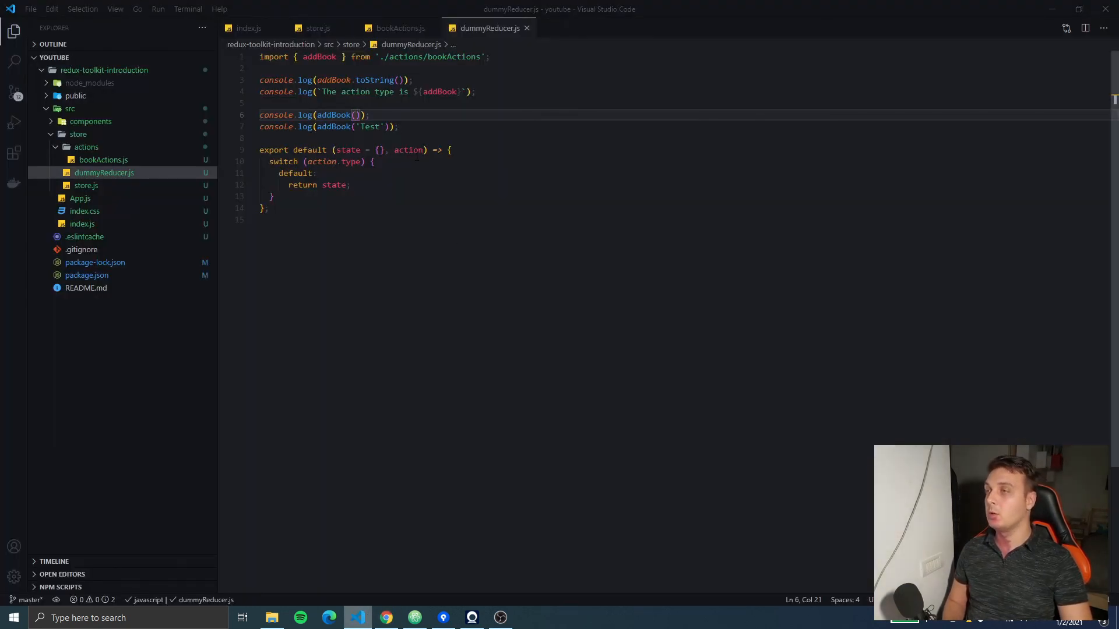
mouse_move(483, 123)
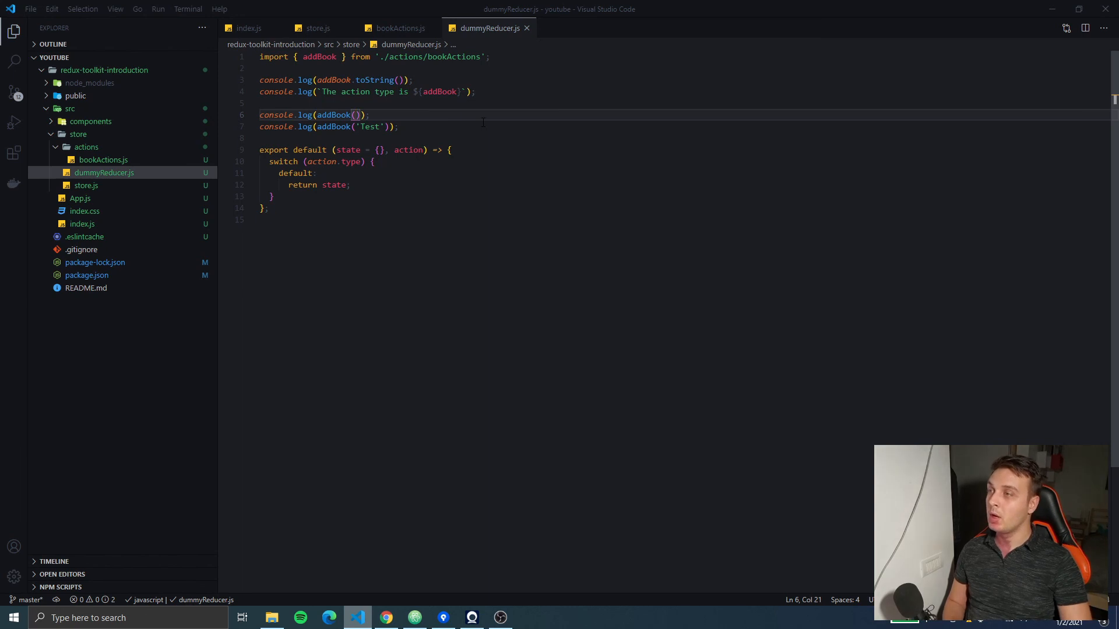